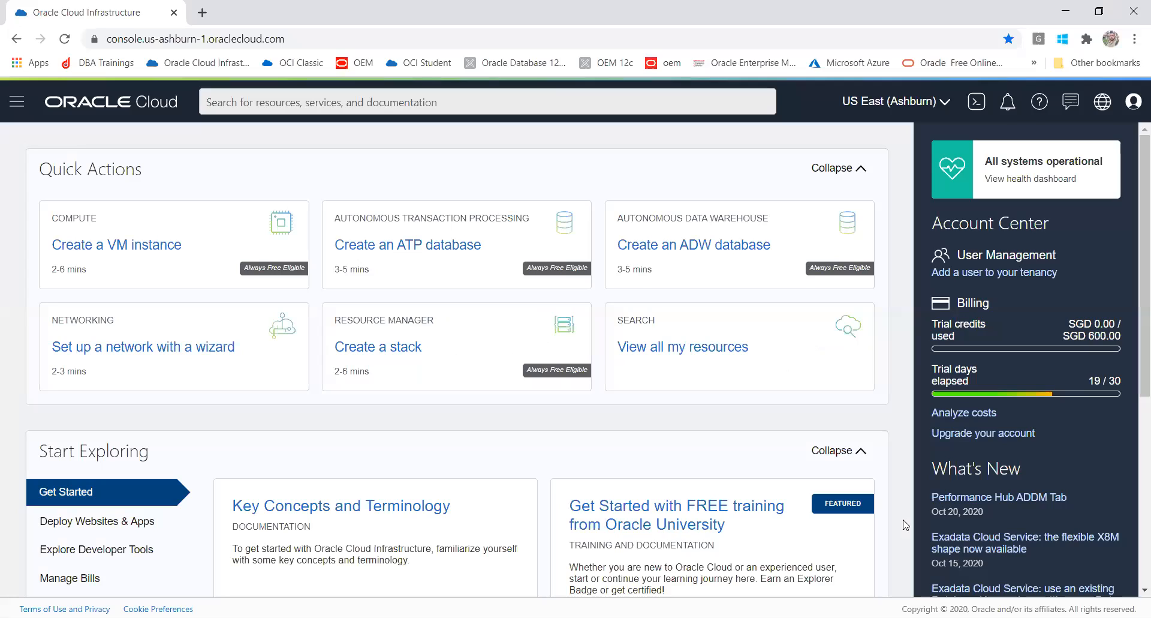
mouse_move(976, 102)
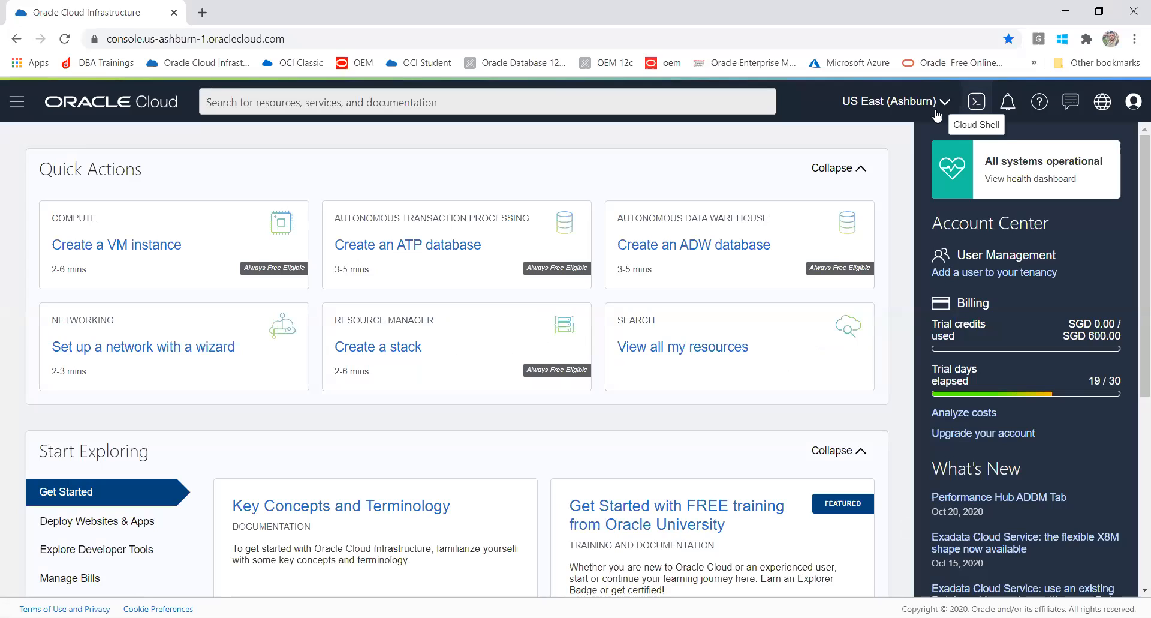
mouse_move(977, 101)
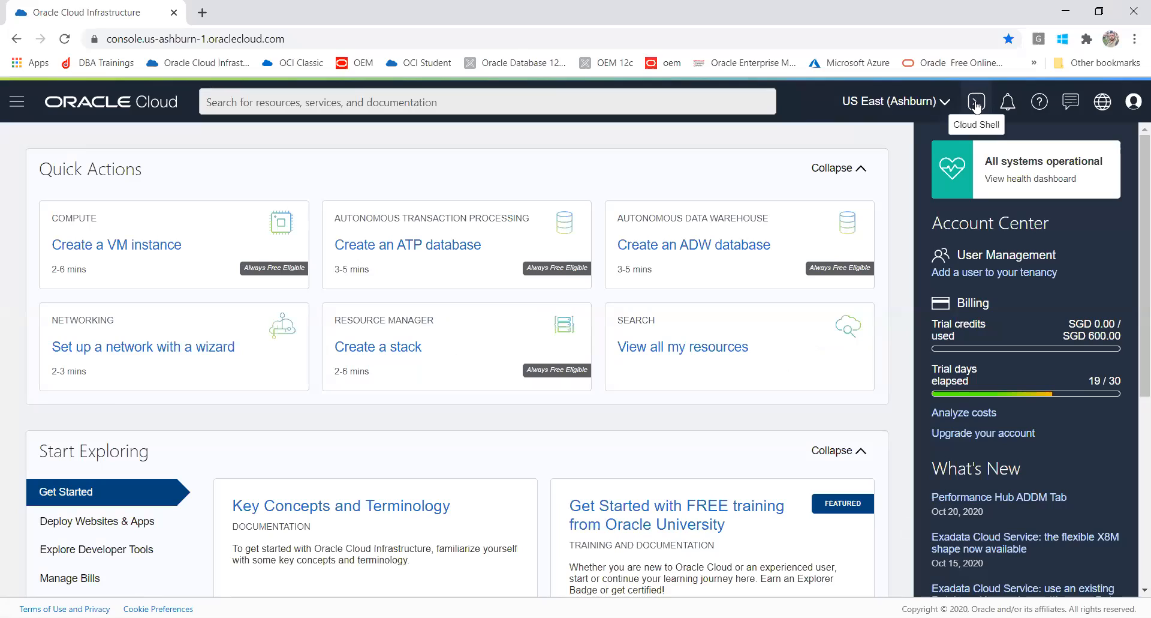
- Launch a Cloud Shell terminal session from the console header
left_click(976, 102)
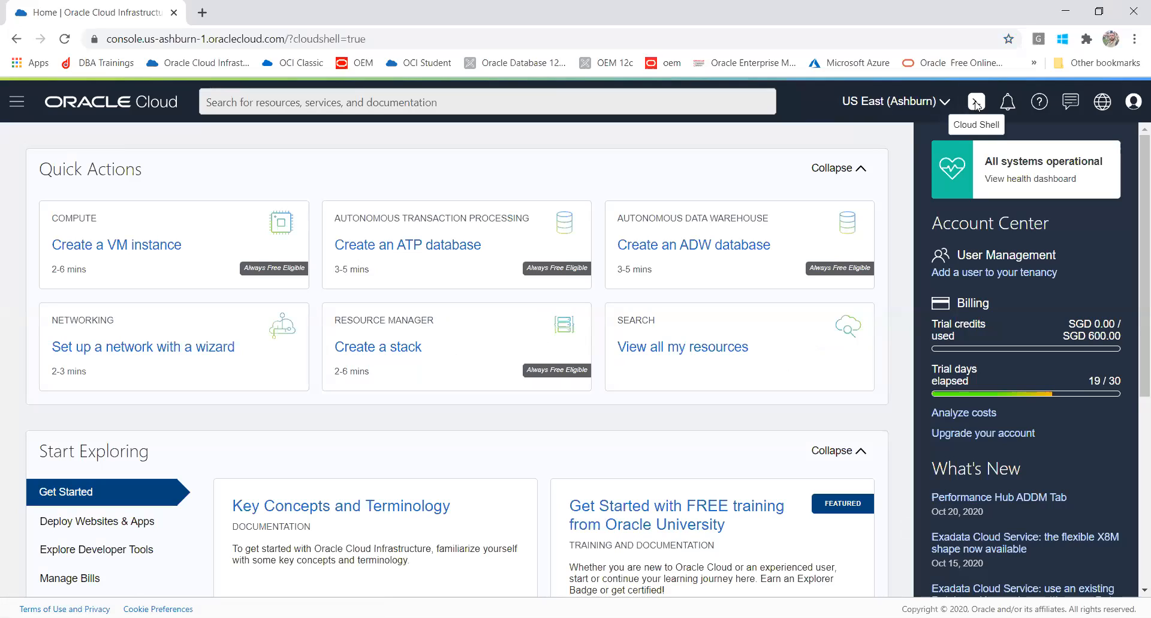
left_click(977, 102)
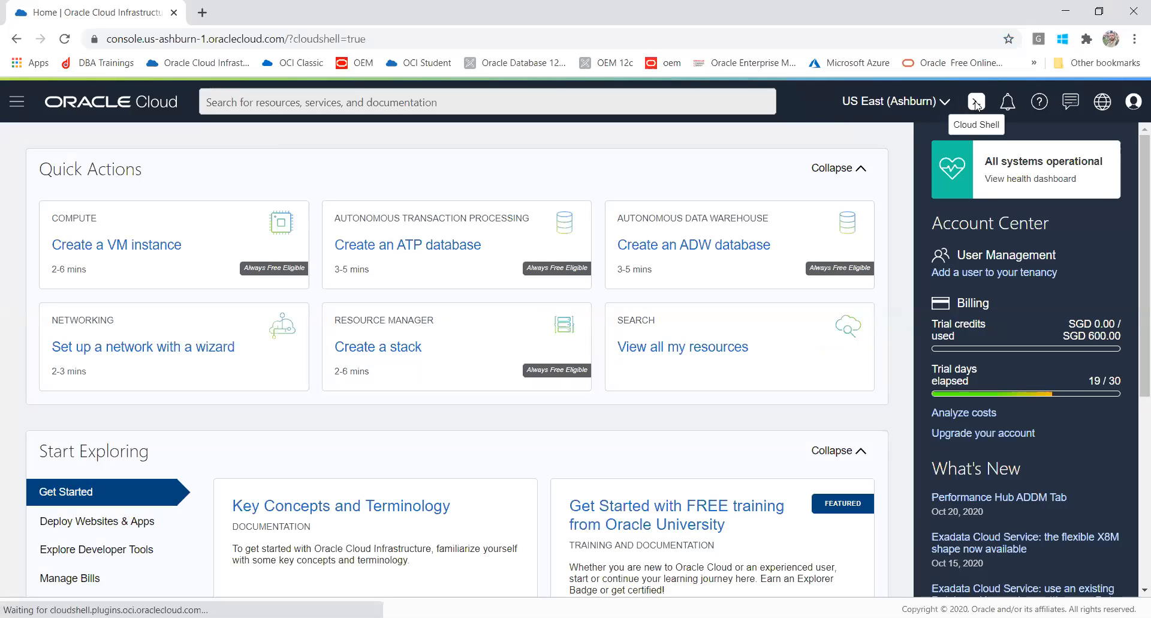
left_click(976, 102)
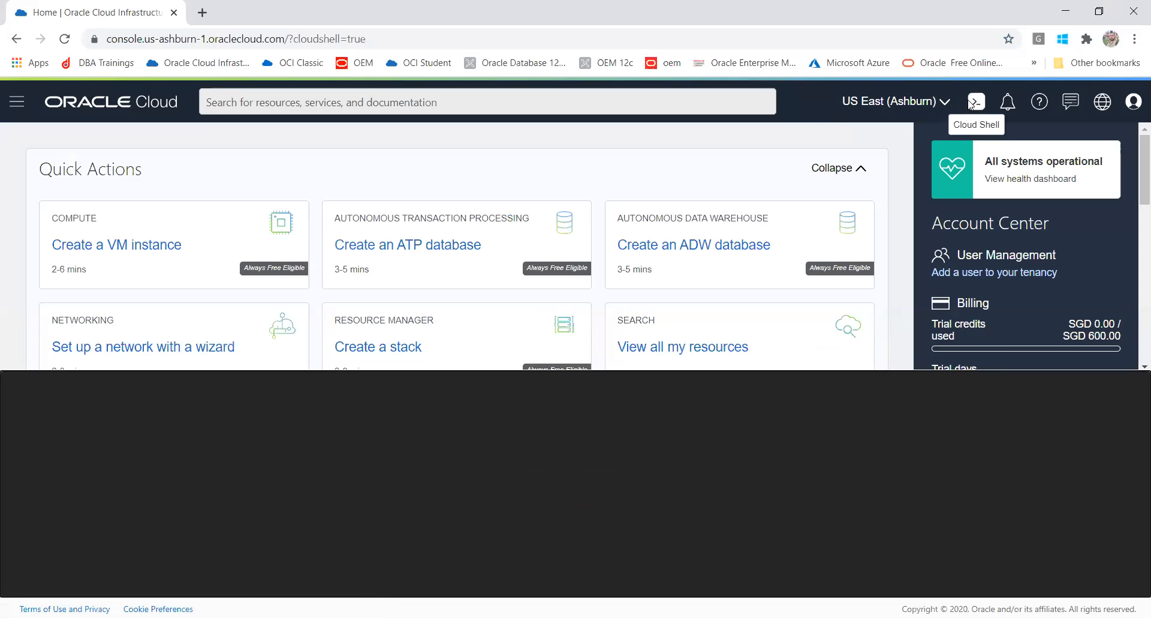
left_click(977, 102)
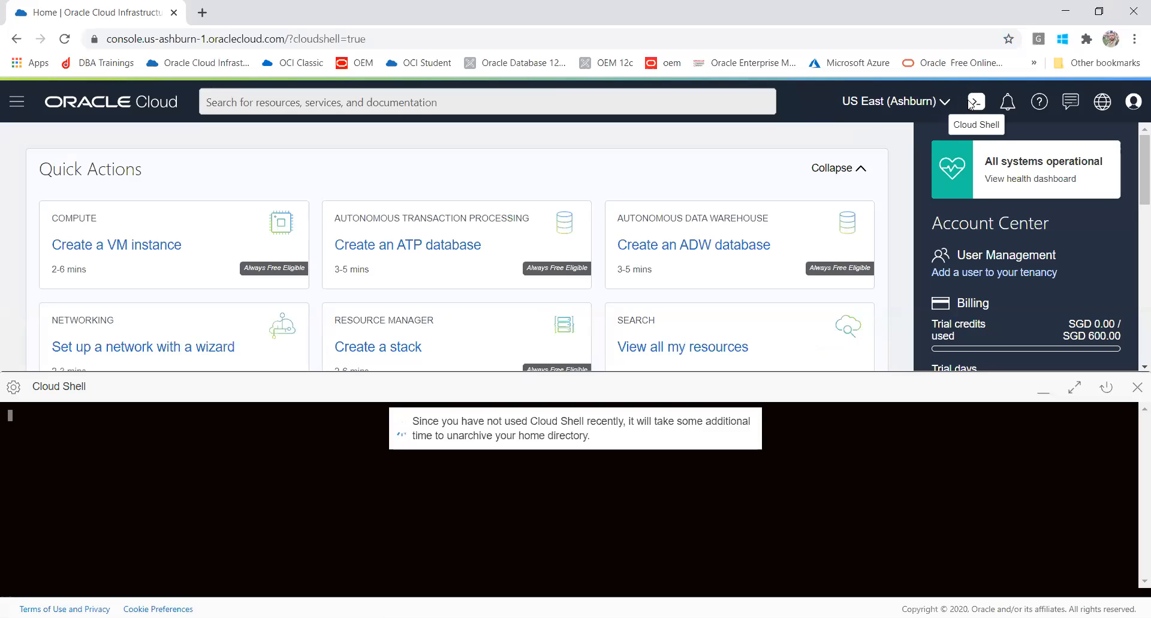
mouse_move(494, 446)
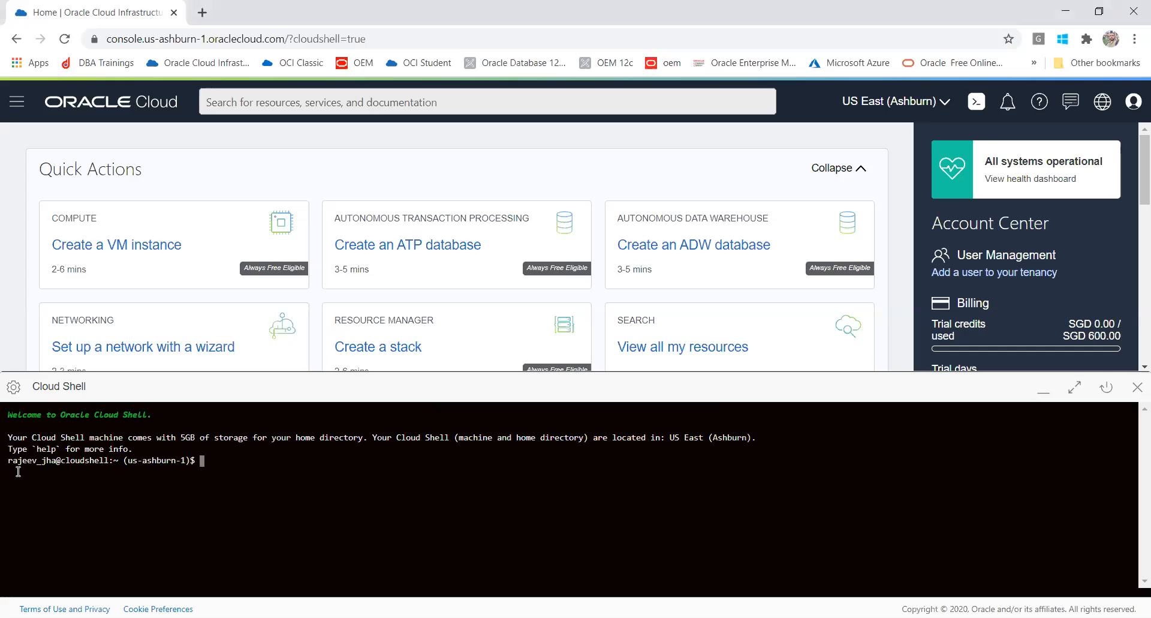
double_click(27, 460)
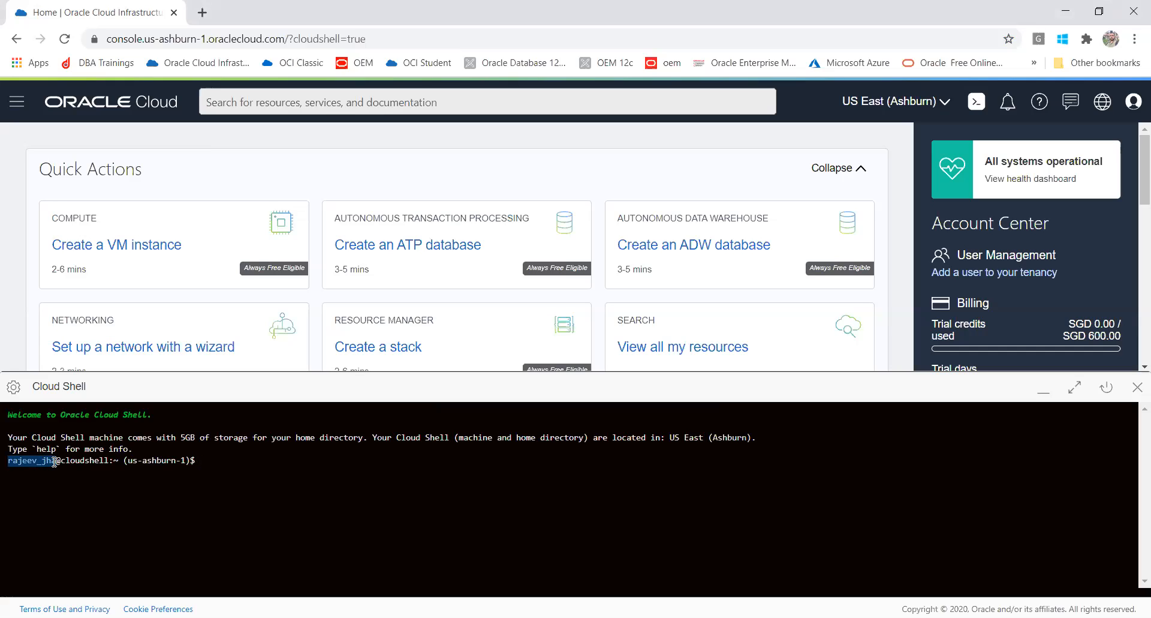
mouse_move(200, 469)
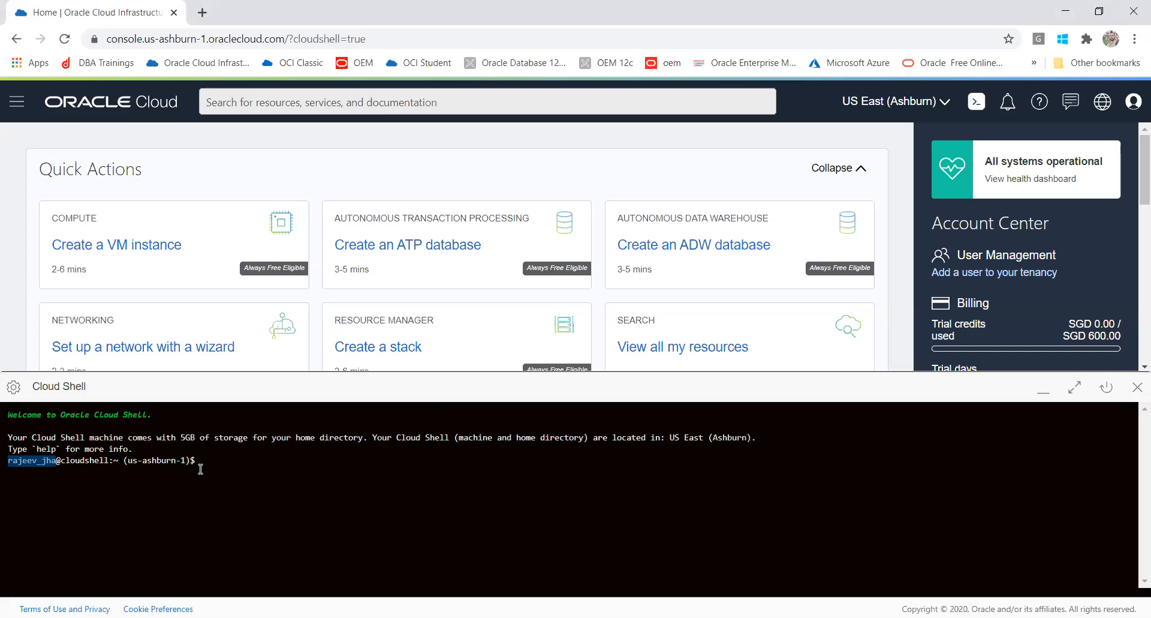
mouse_move(989, 160)
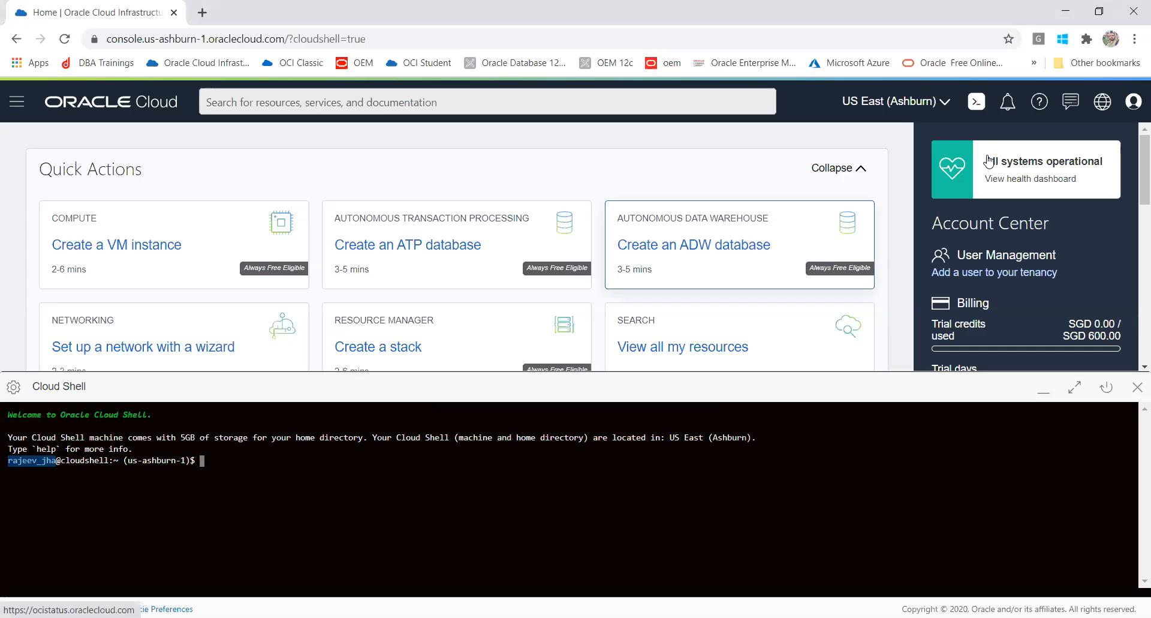
mouse_move(891, 102)
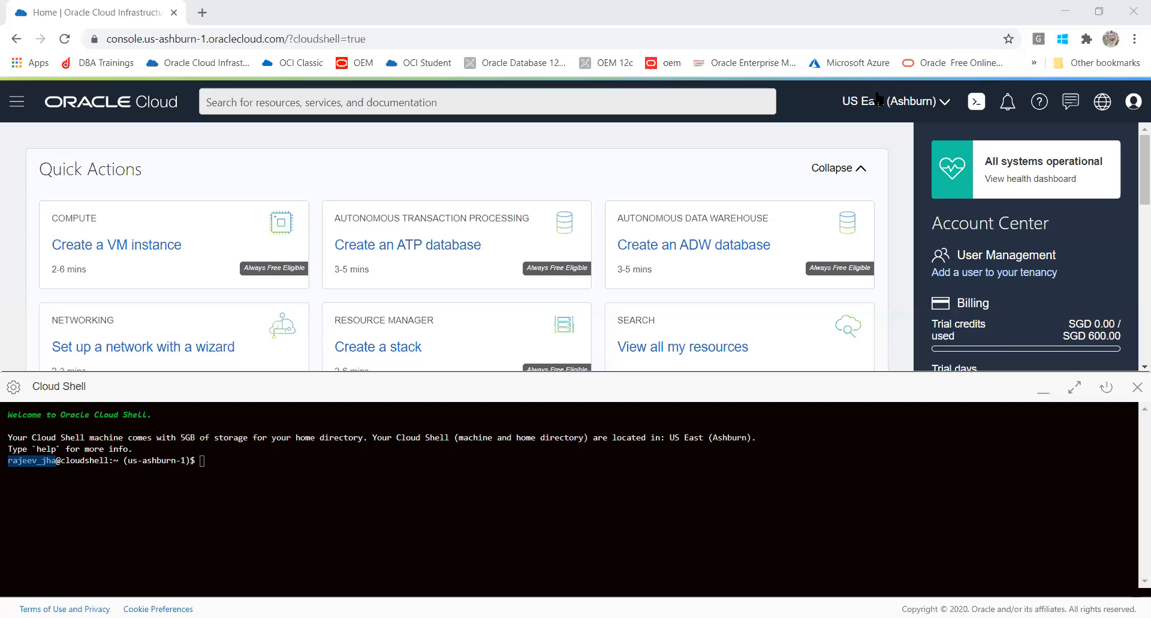
mouse_move(529, 110)
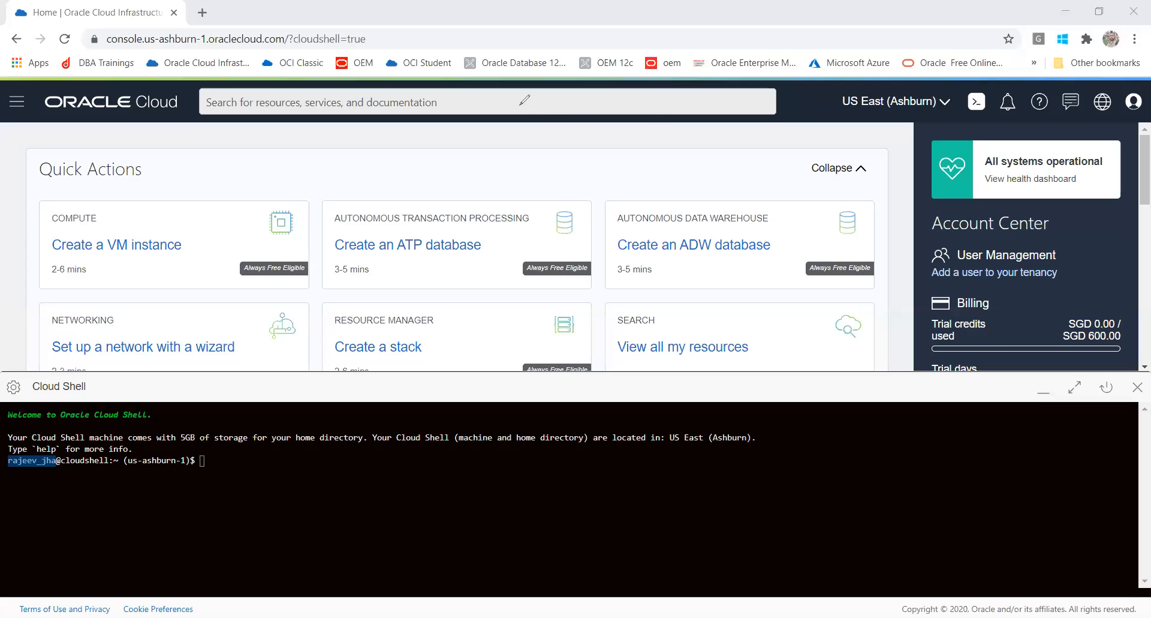
mouse_move(843, 100)
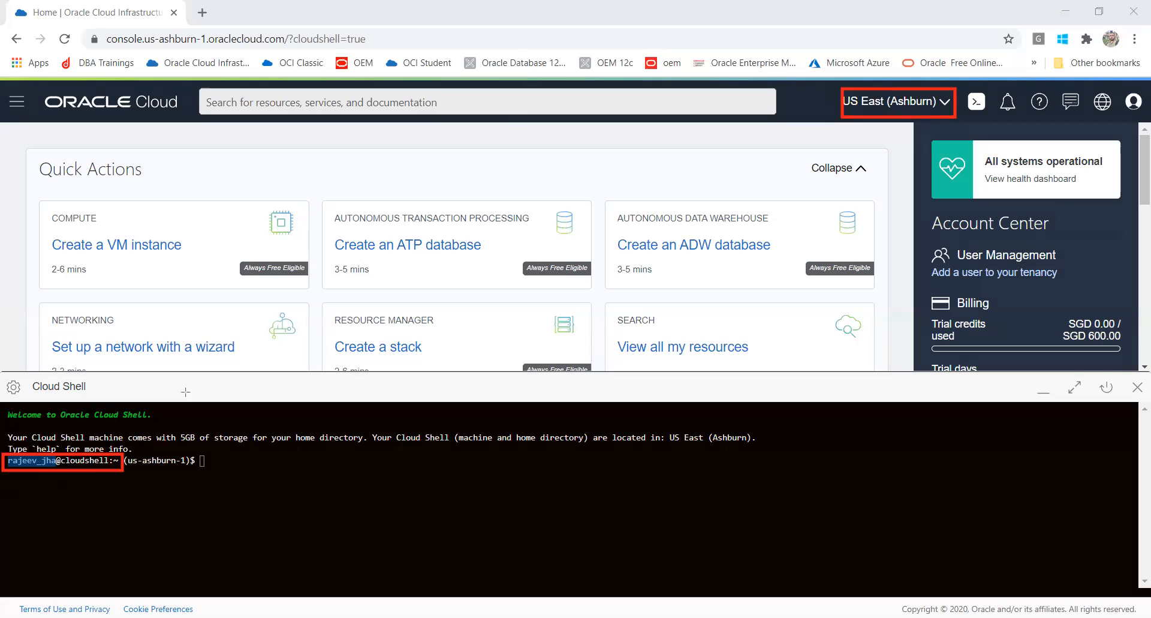
mouse_move(788, 147)
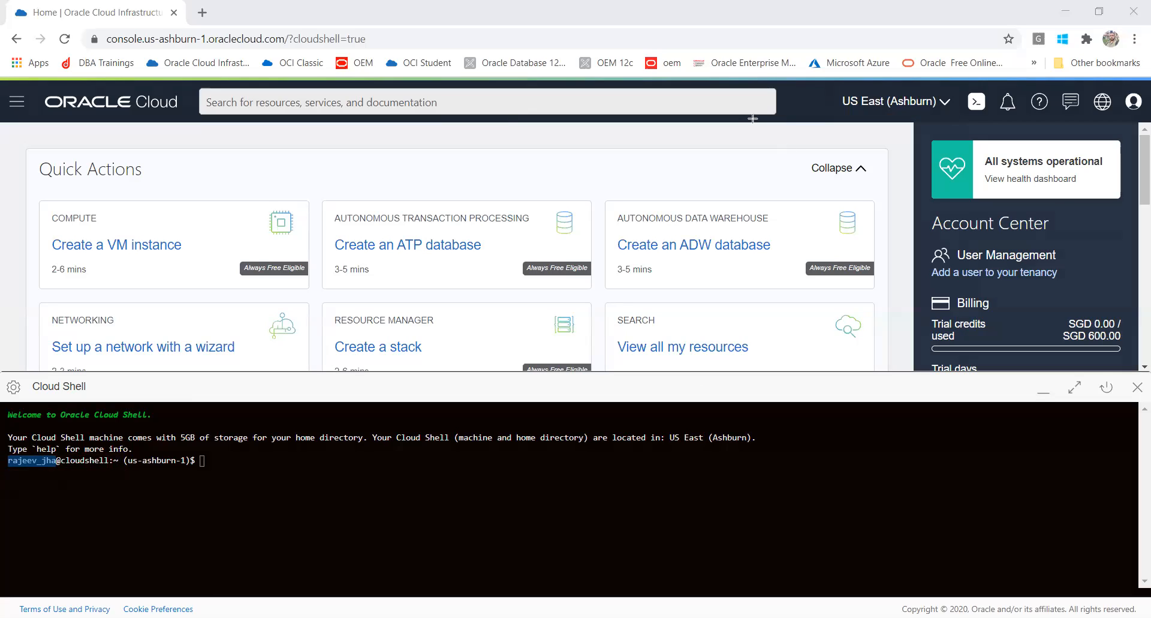
mouse_move(417, 555)
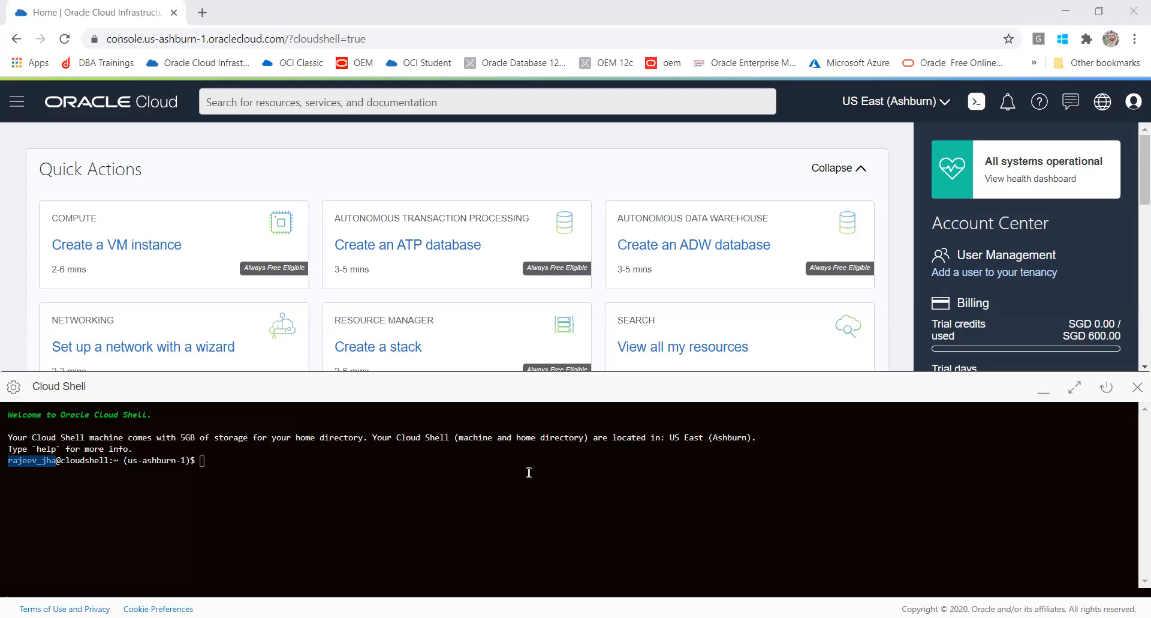
- Create the .ssh directory in Cloud Shell and move into it
right_click(529, 472)
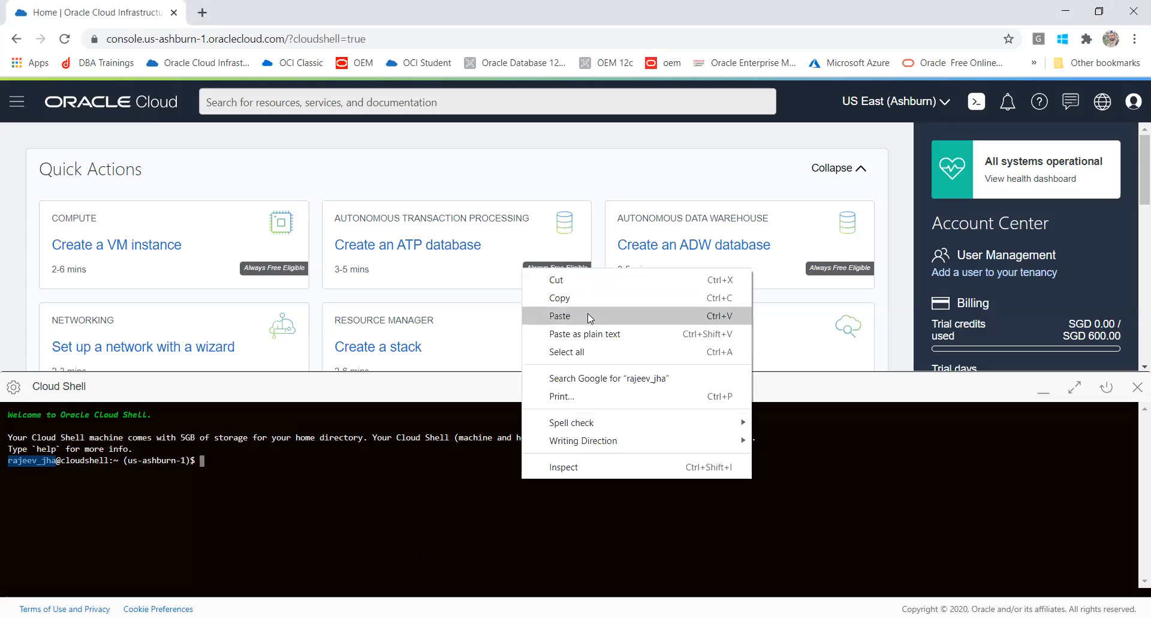
left_click(560, 315)
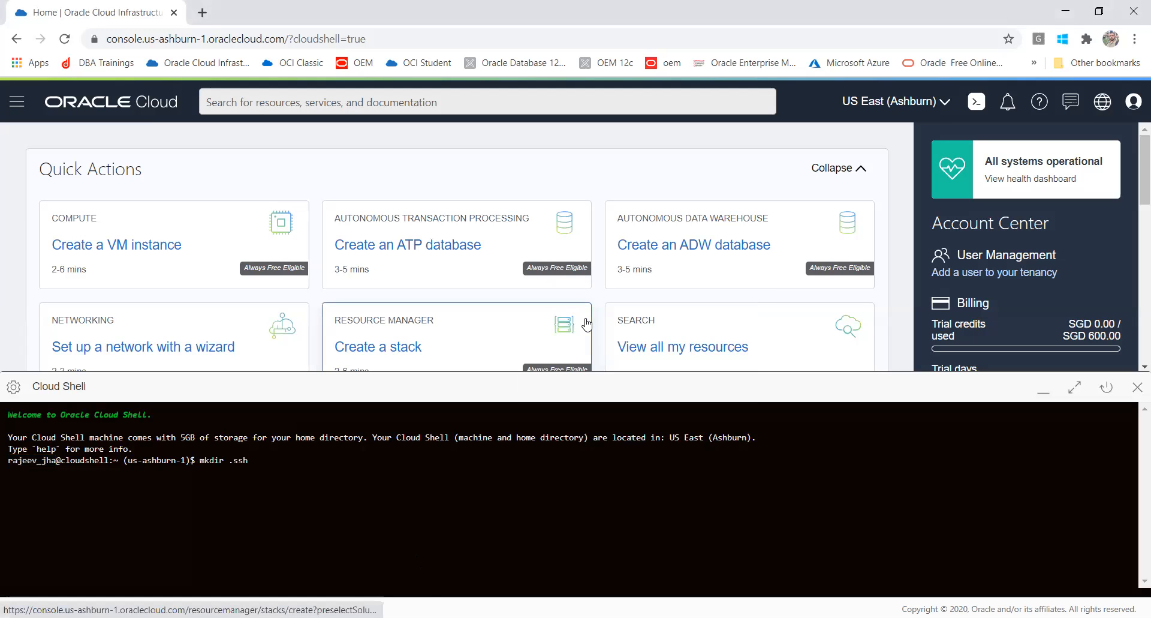
key("Return")
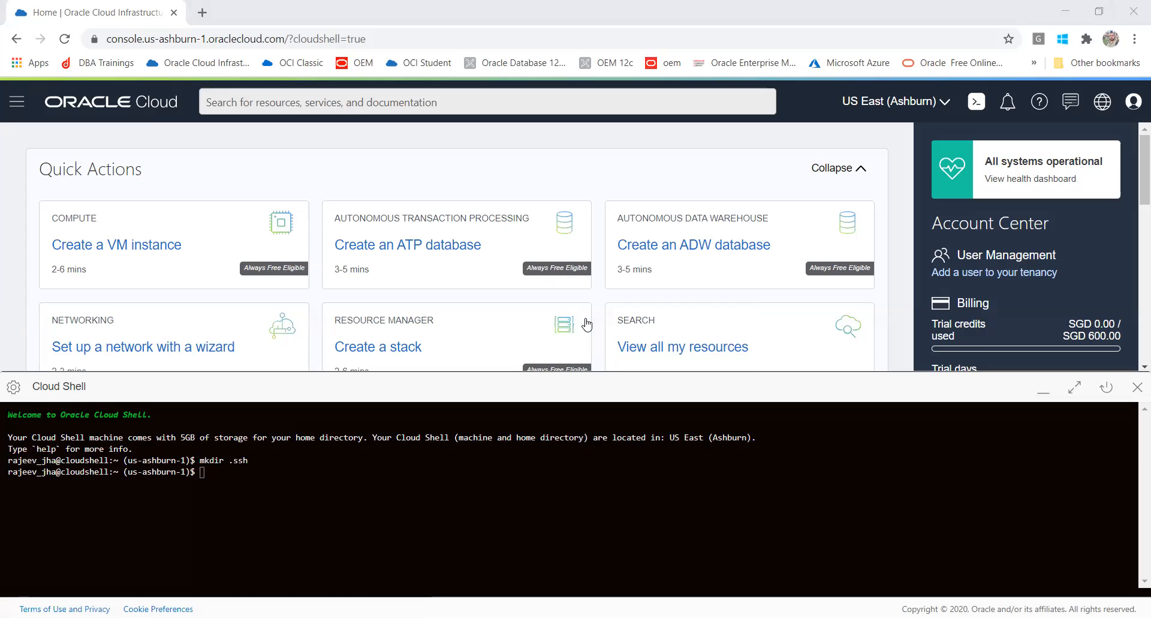
right_click(892, 508)
type("cd .ssh")
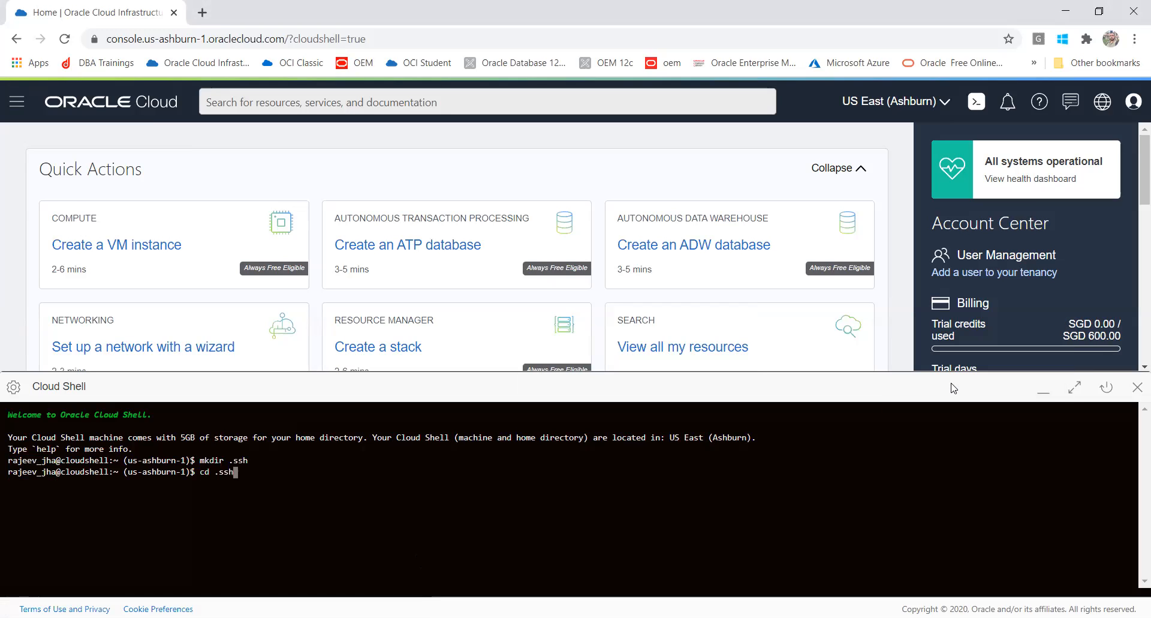
key("Return")
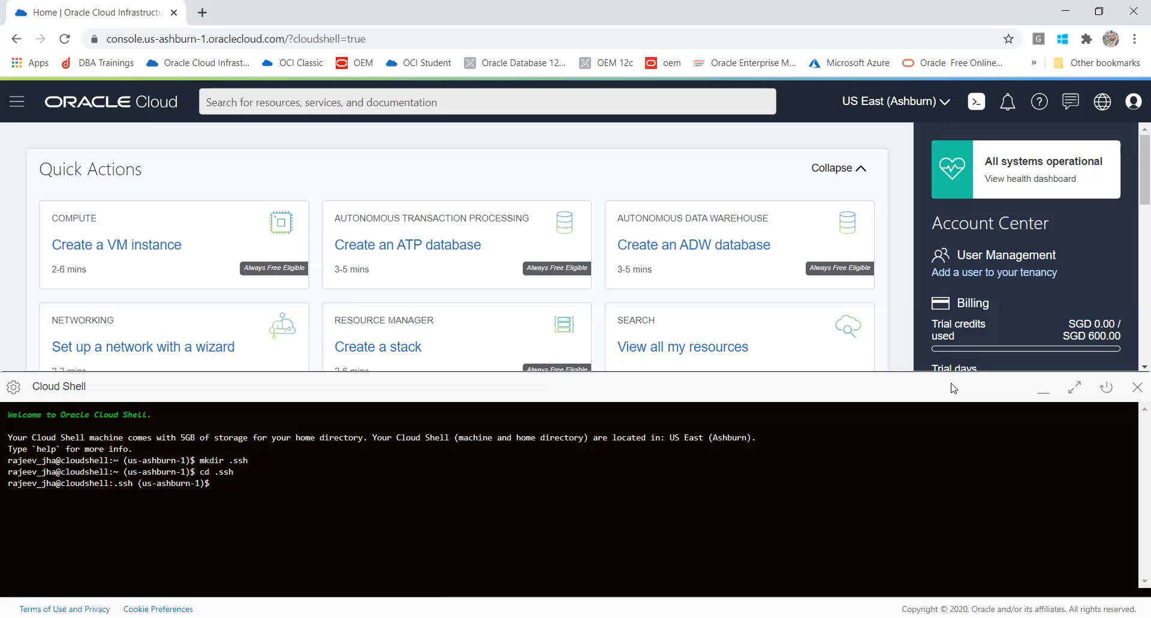
- List the .ssh directory with ls -lart to verify it is empty, then paste the ssh-keygen template
type("ls")
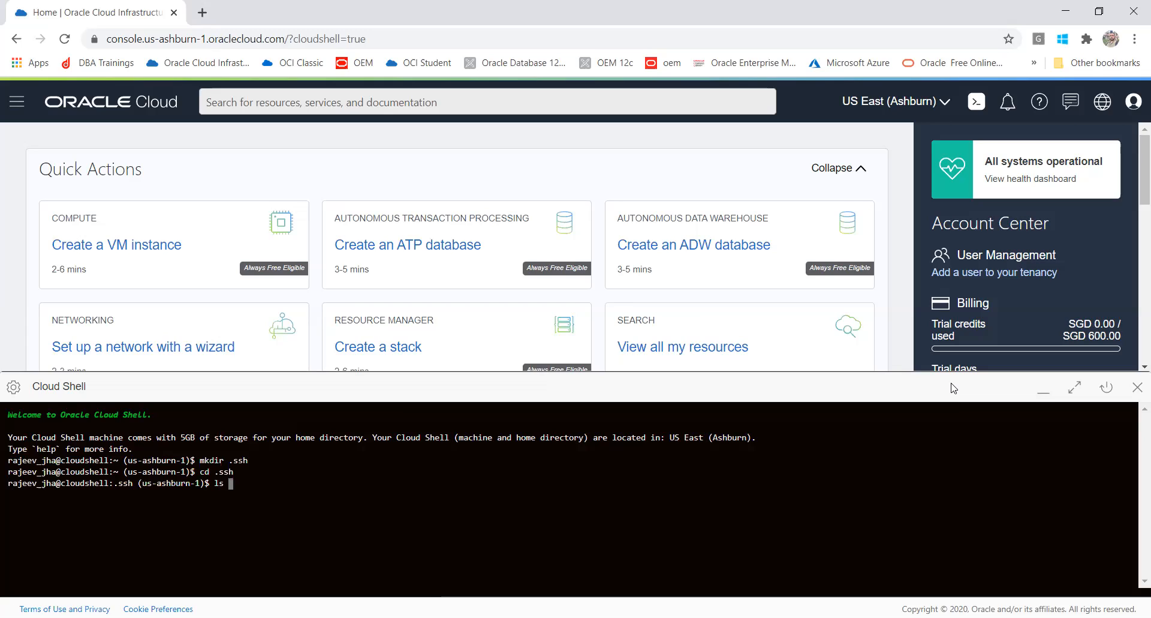
type("-lart")
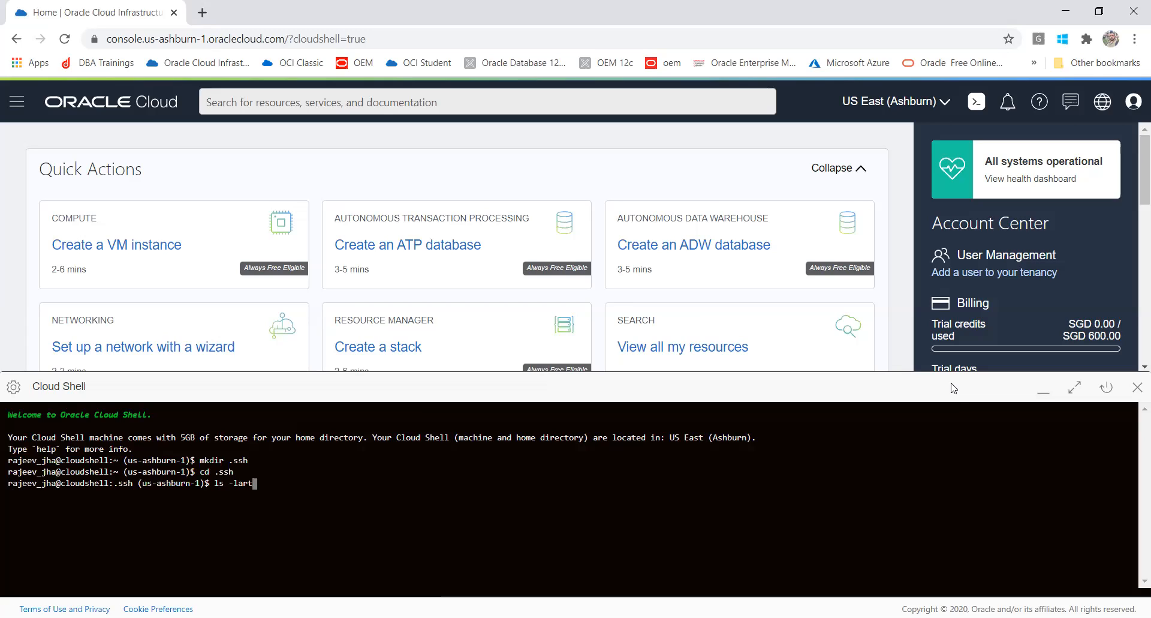
key("Return")
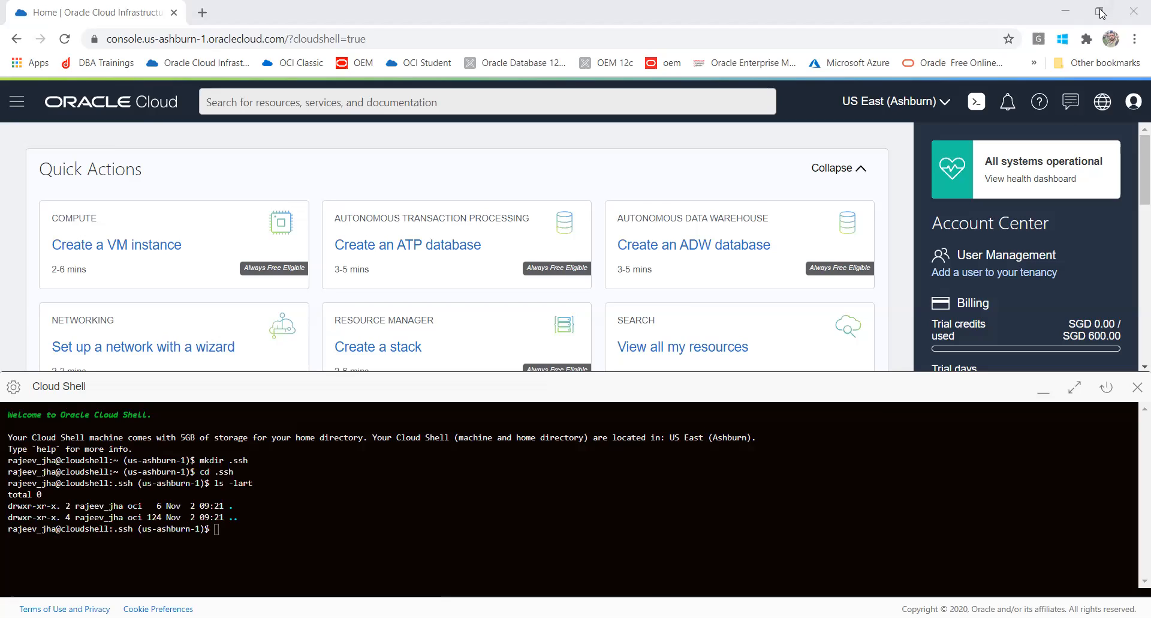
mouse_move(344, 522)
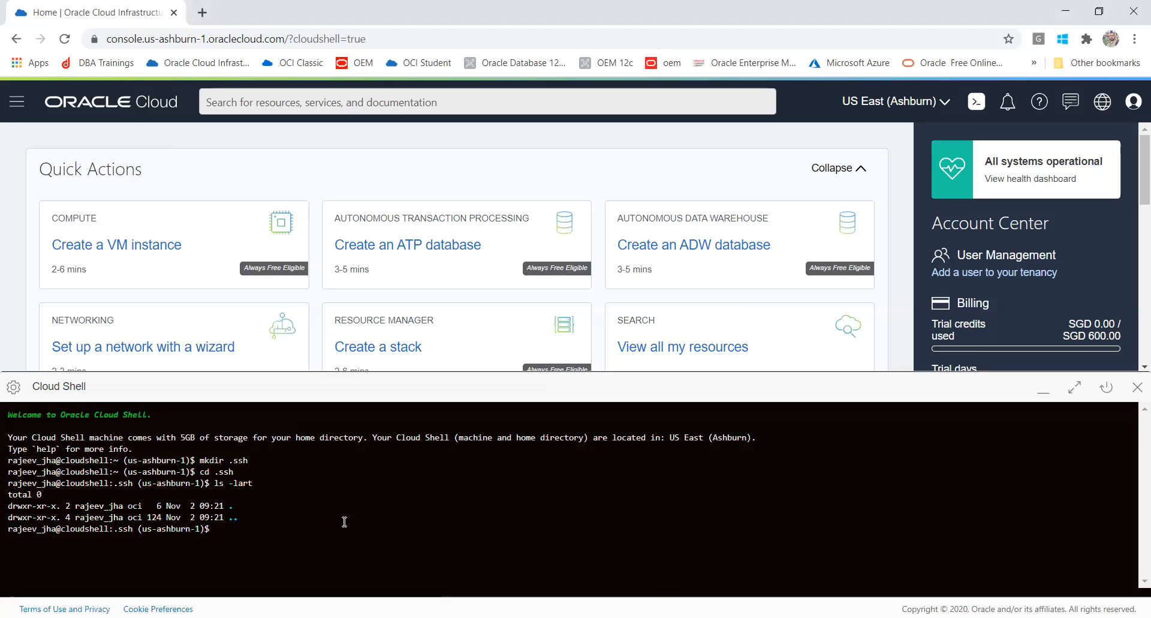
mouse_move(344, 521)
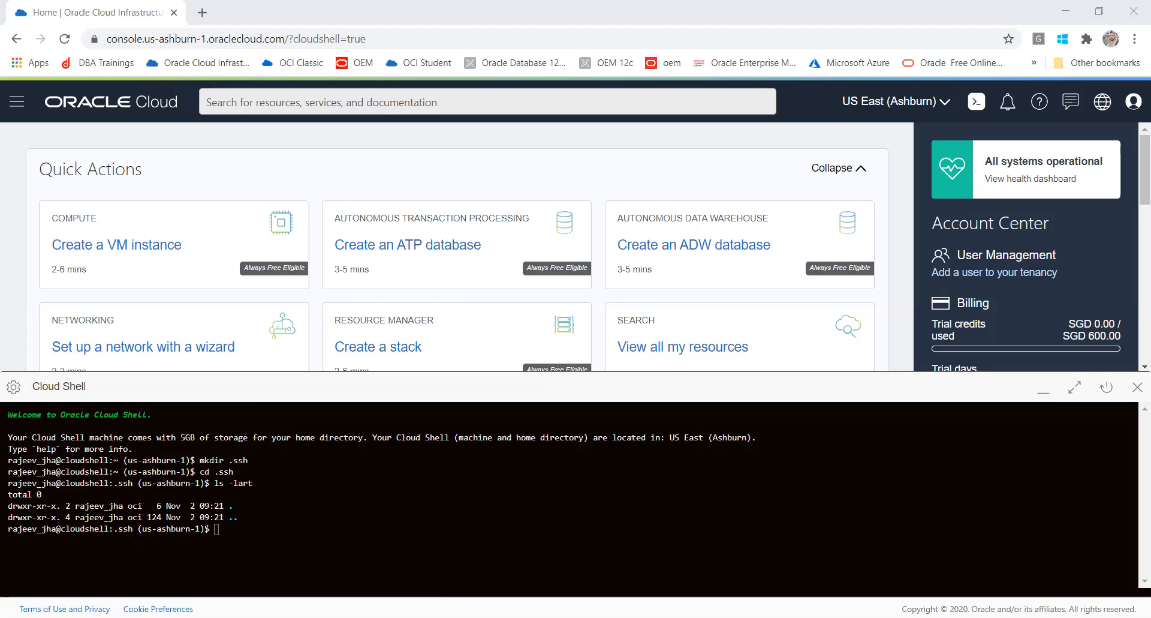
right_click(475, 543)
type("ssh-keygen -b 2048 -t rsa -f <<")
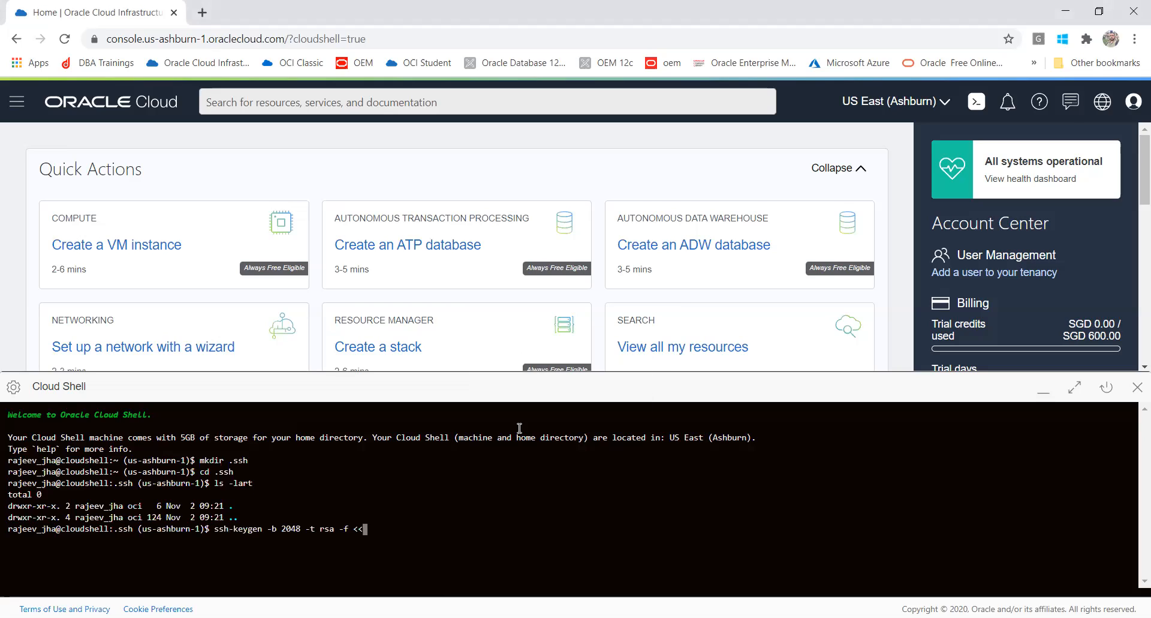
- Name the key file dbatkey in the ssh-keygen -b 2048 -t rsa command, removing the placeholder brackets
type("d")
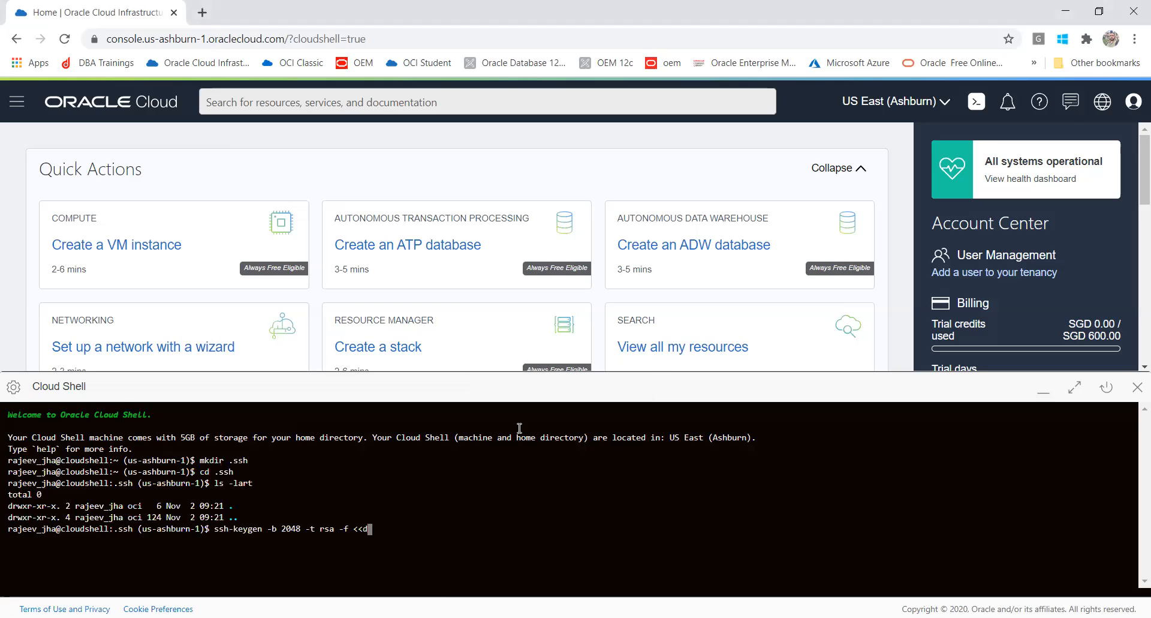
type("bat")
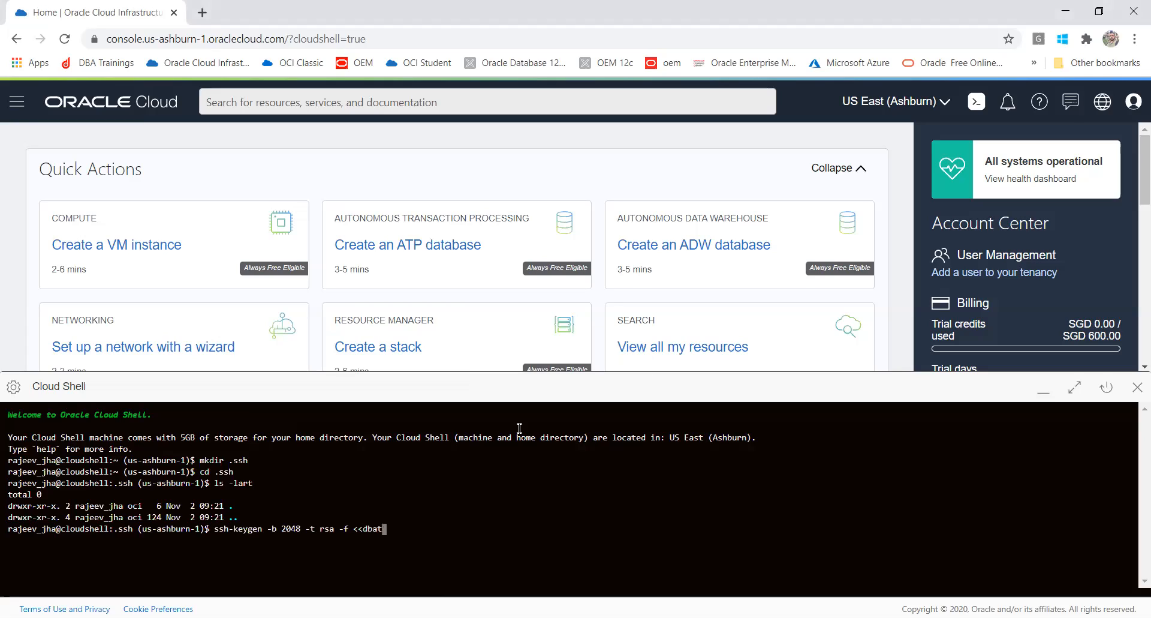
mouse_move(351, 384)
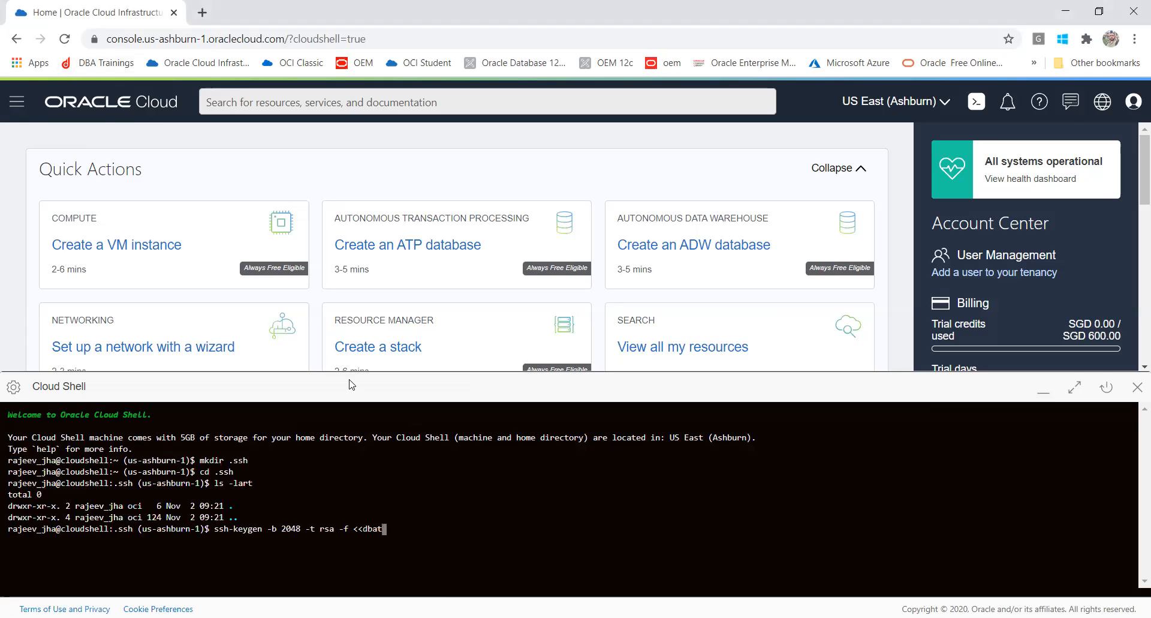
type("key")
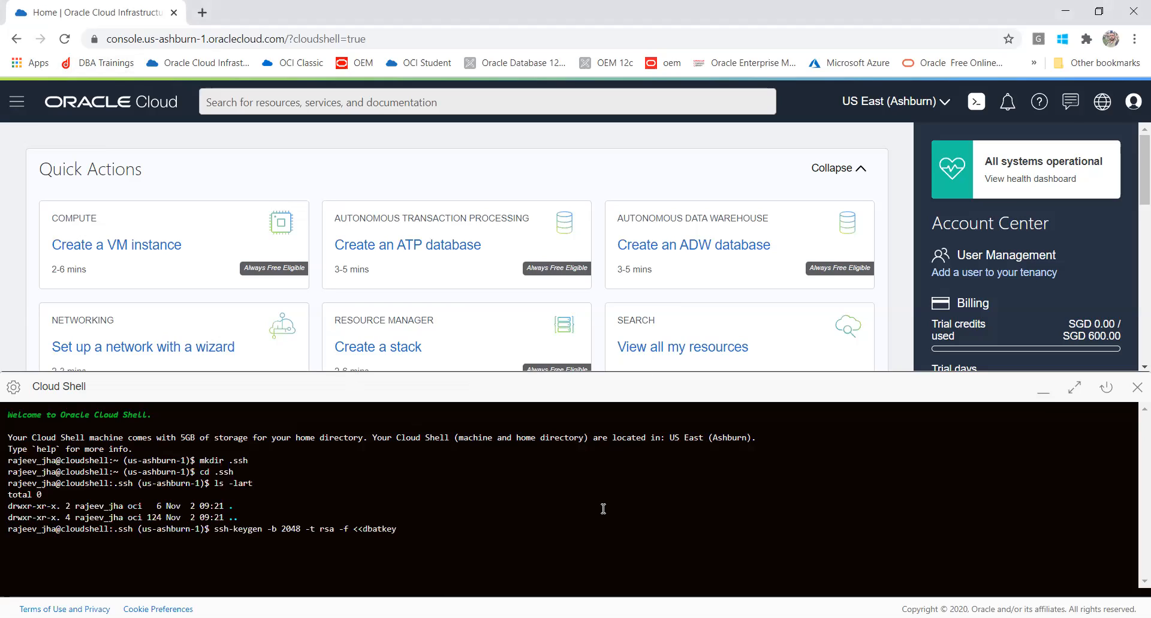
type(">>")
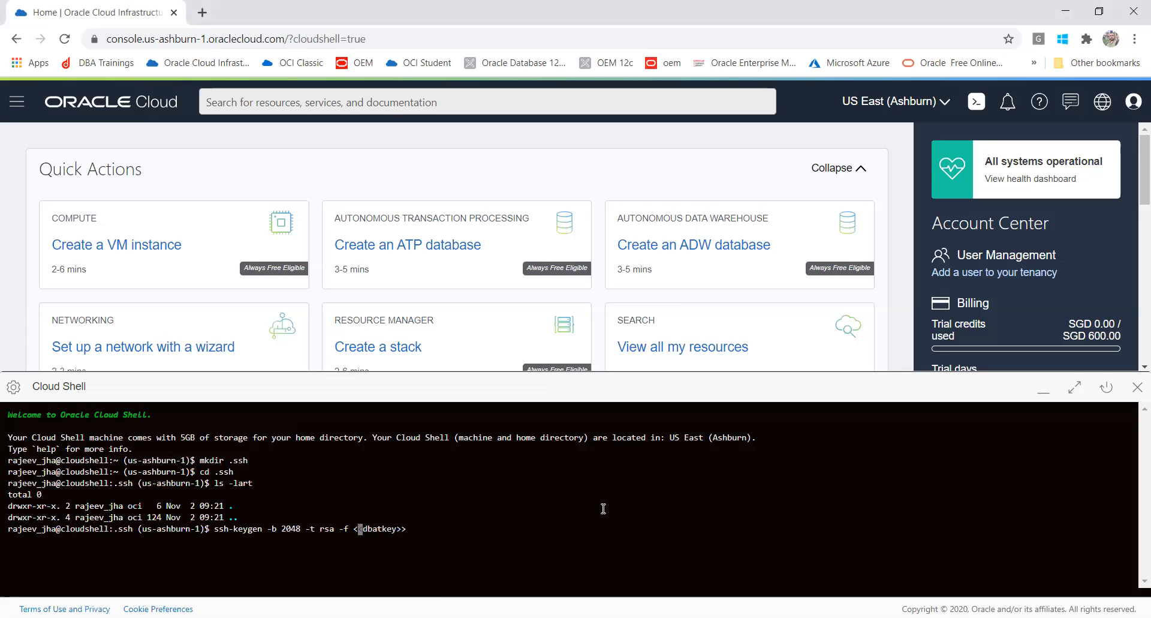
key("Backspace")
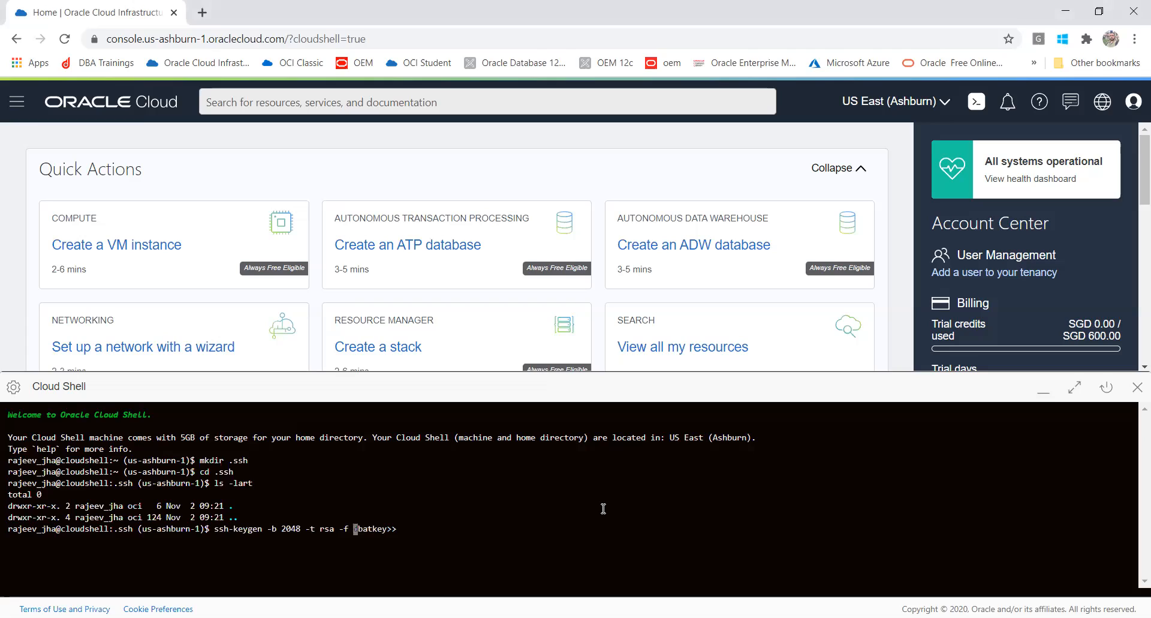
type("d")
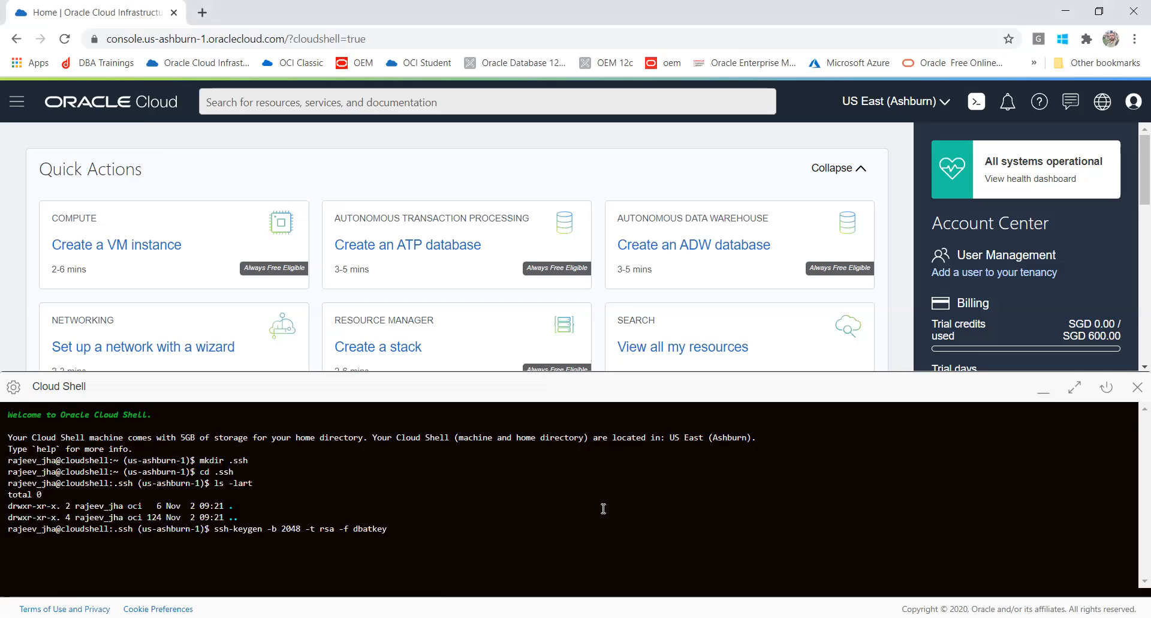
- Run ssh-keygen to generate the dbatkey RSA key pair with an empty passphrase
key("Return")
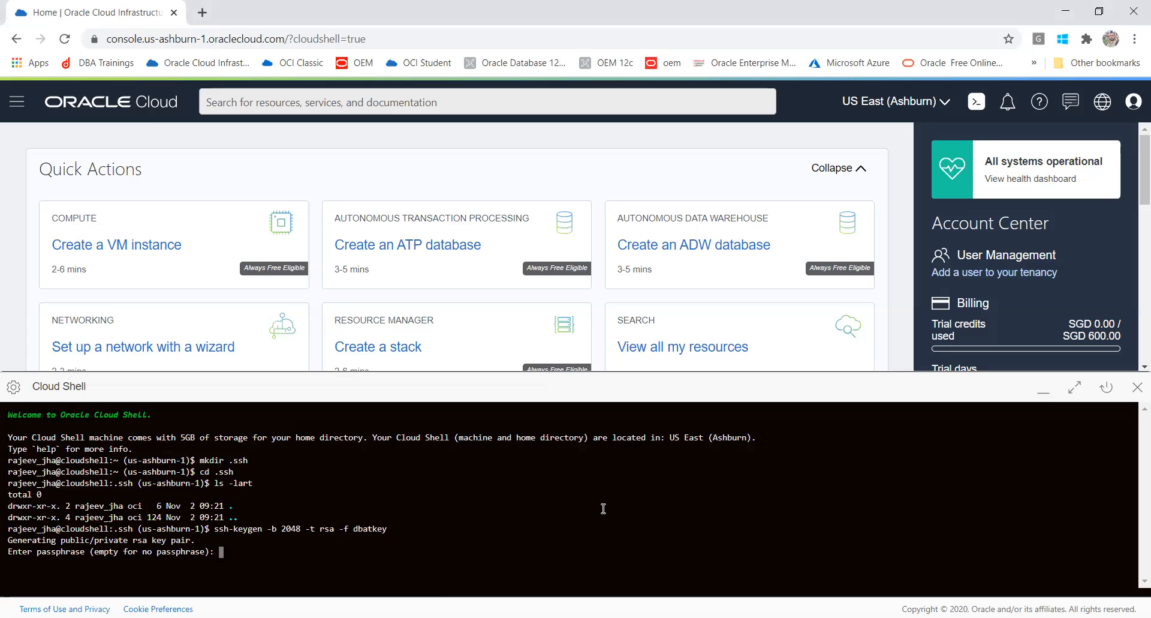
mouse_move(671, 268)
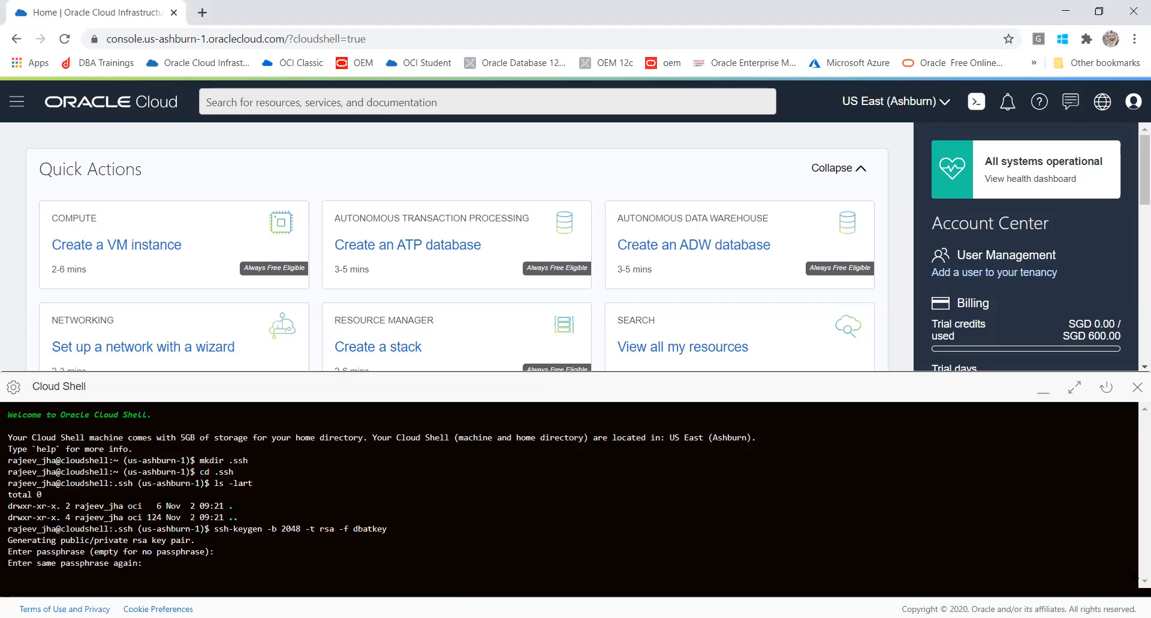
key("Return")
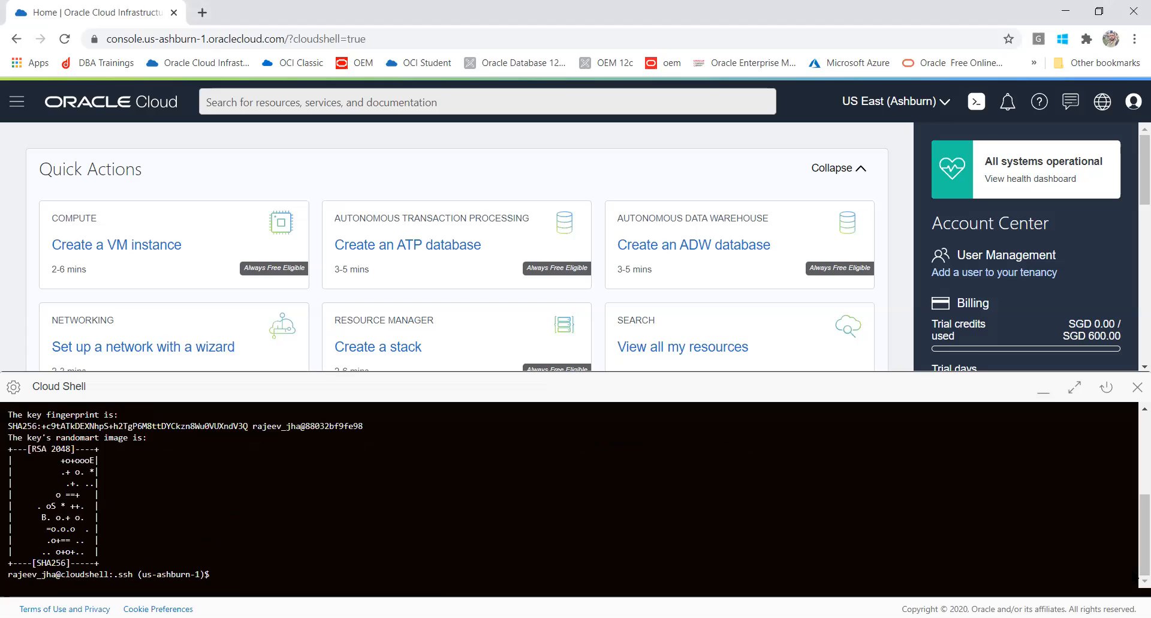
- List the .ssh folder to confirm dbatkey and dbatkey.pub exist, and copy the dbatkey file name
type("ls")
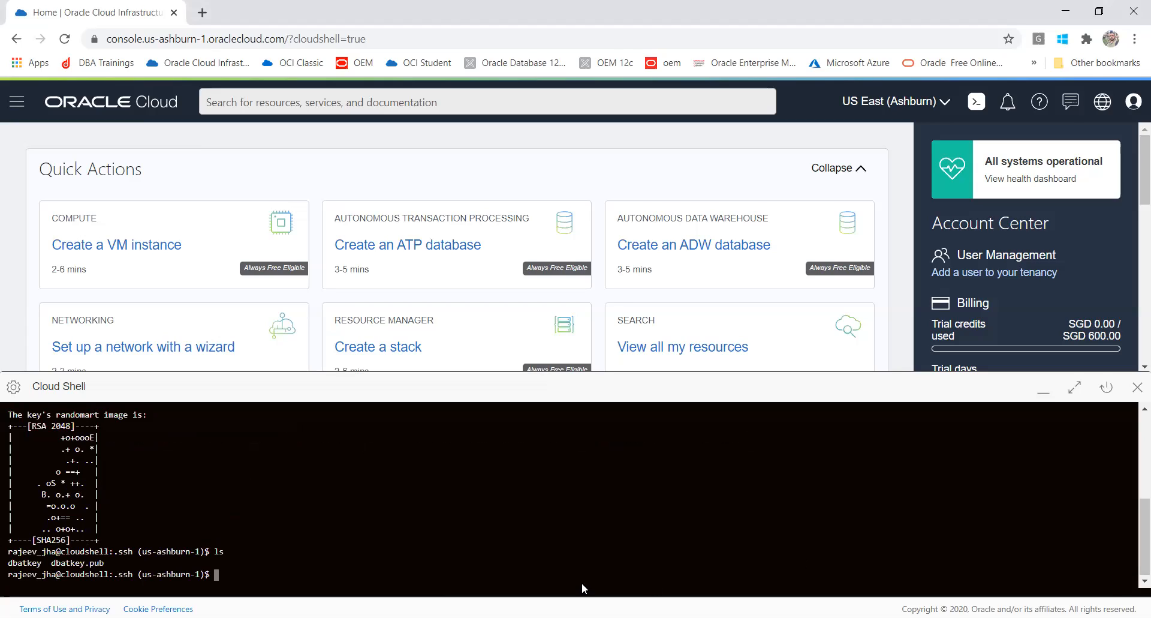
type("ls -la")
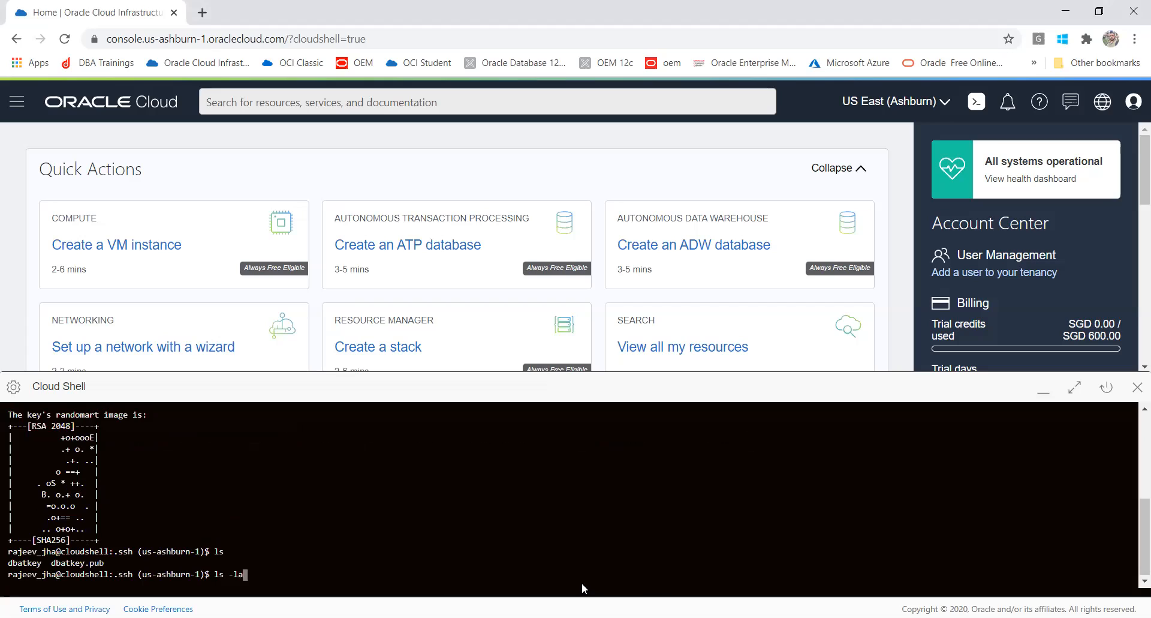
key("Return")
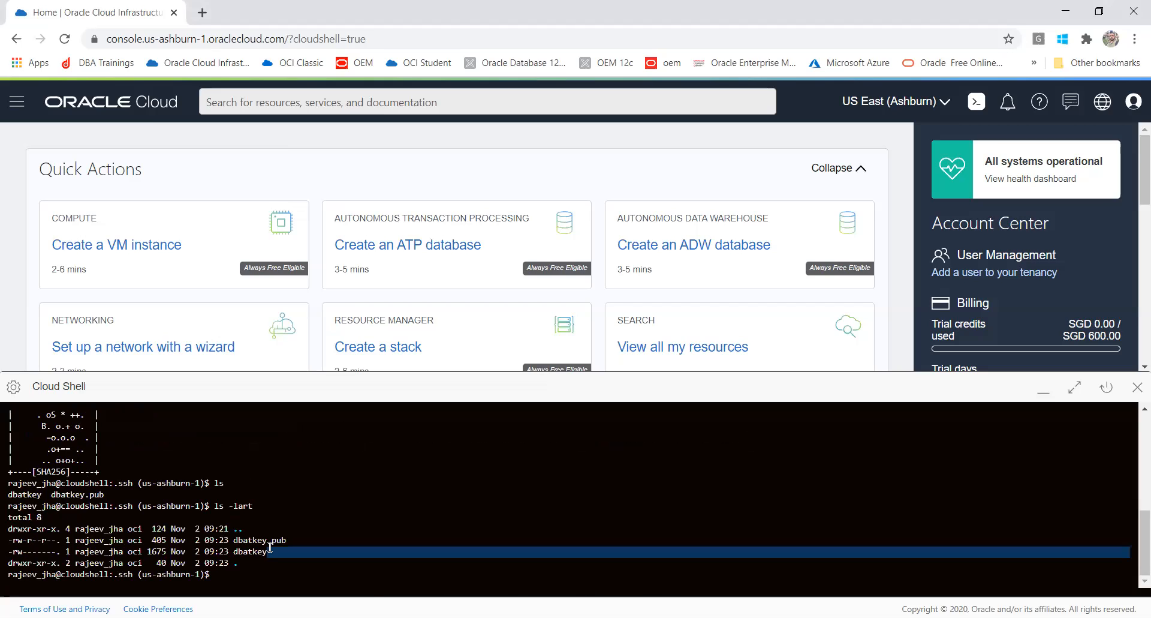
double_click(259, 539)
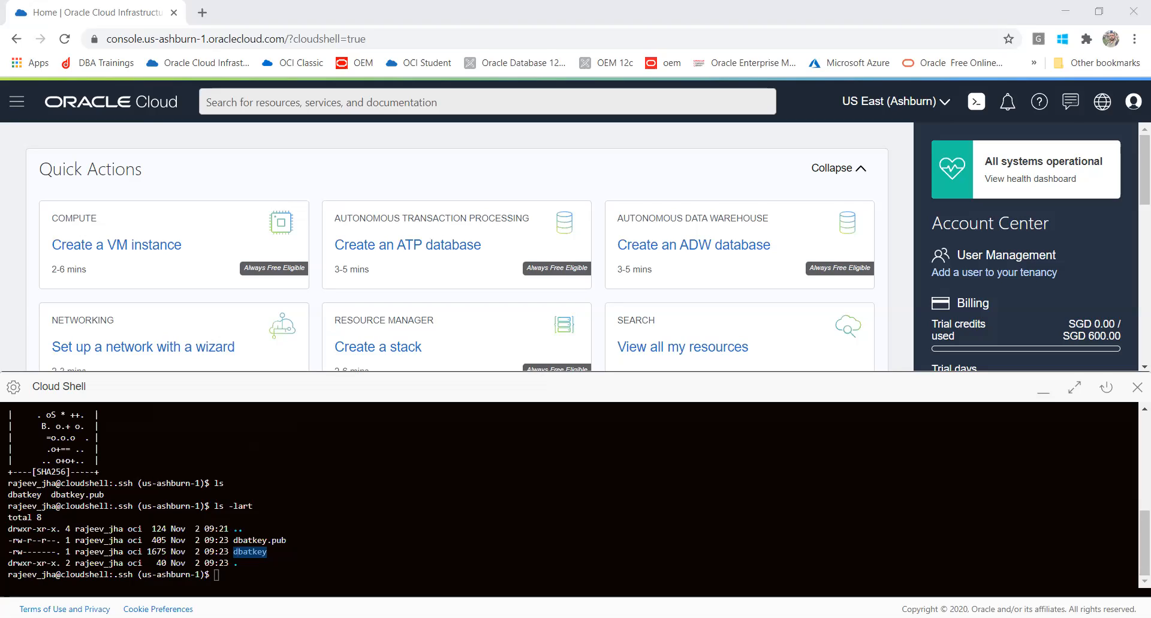
mouse_move(682, 559)
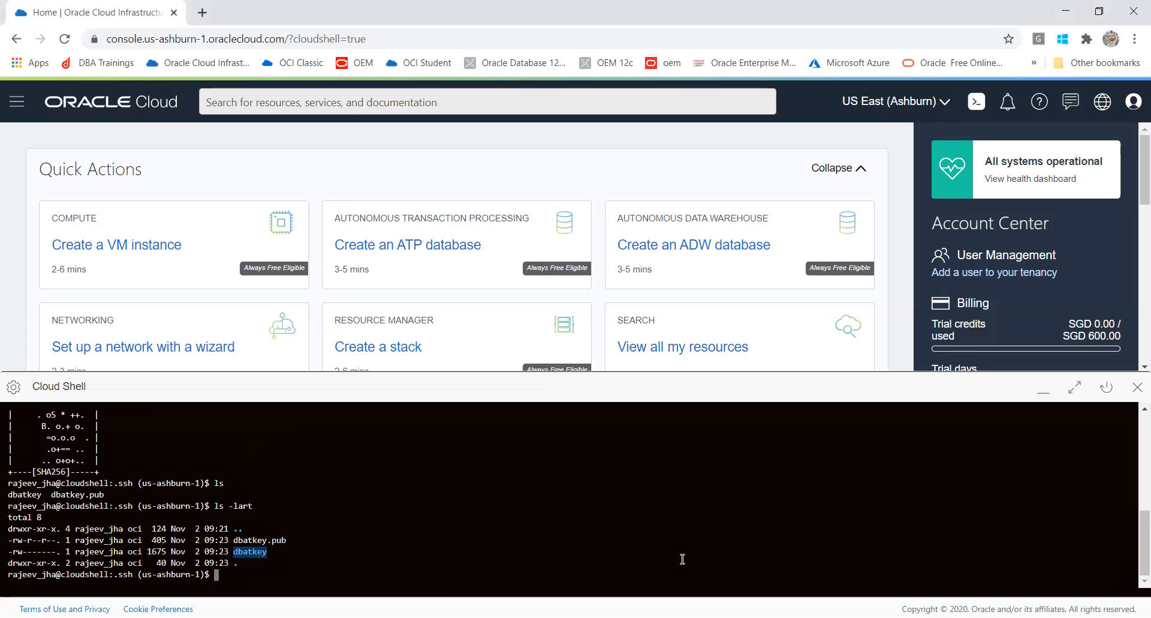
- Print the dbatkey.pub public key with cat, then unlock the VirtualBox Linux VM
type("cat")
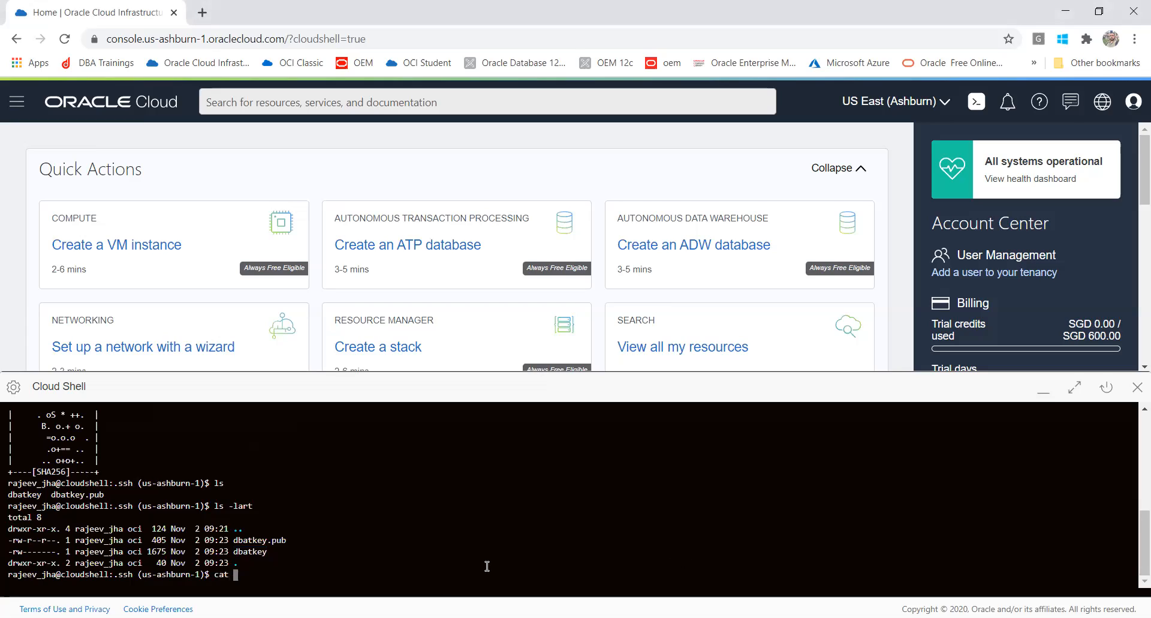
double_click(259, 540)
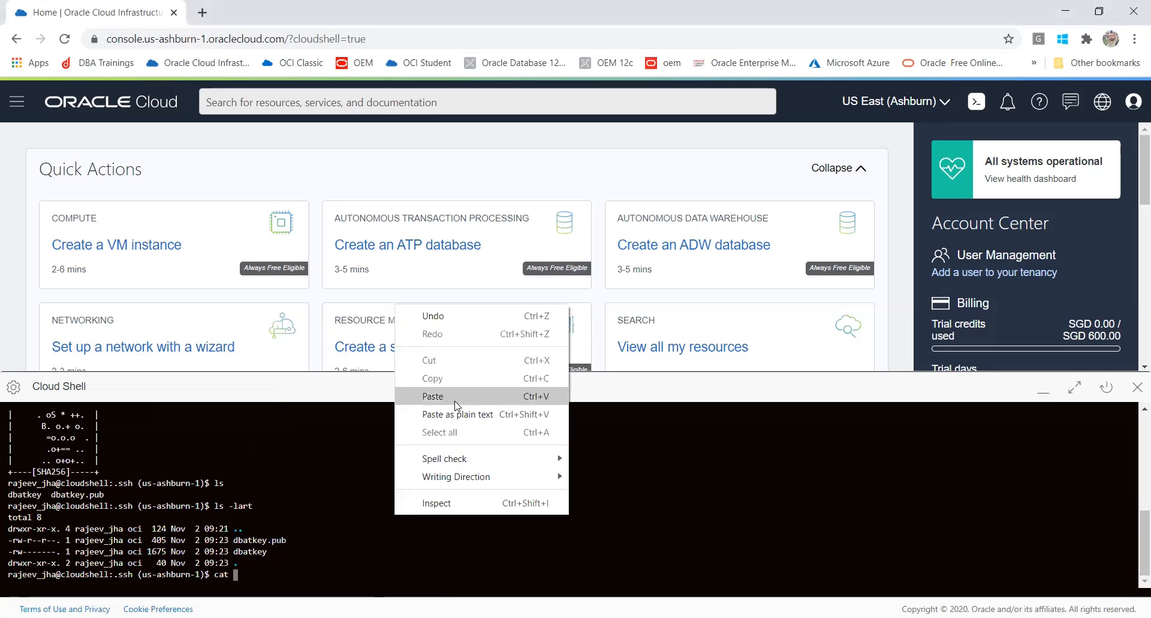
left_click(433, 395)
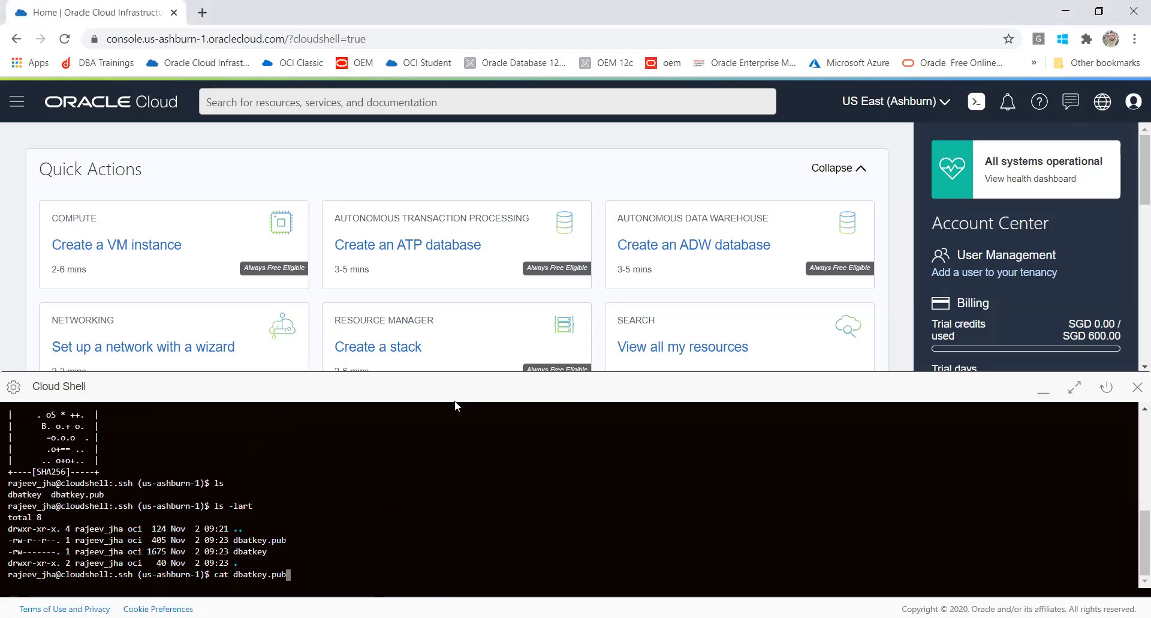
key("Return")
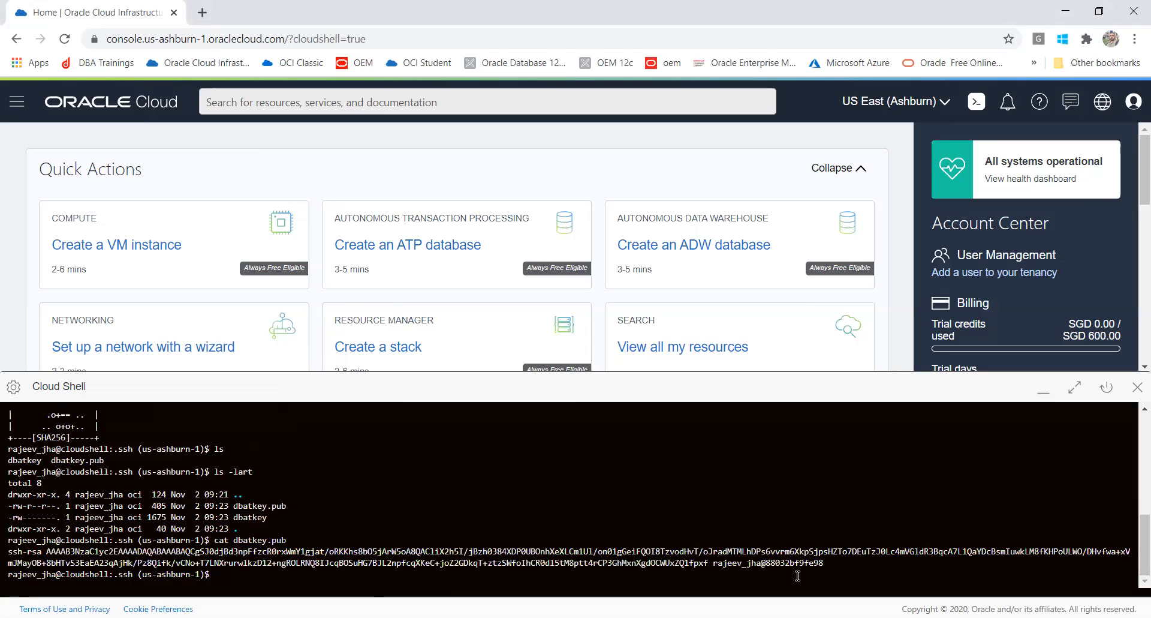
mouse_move(923, 294)
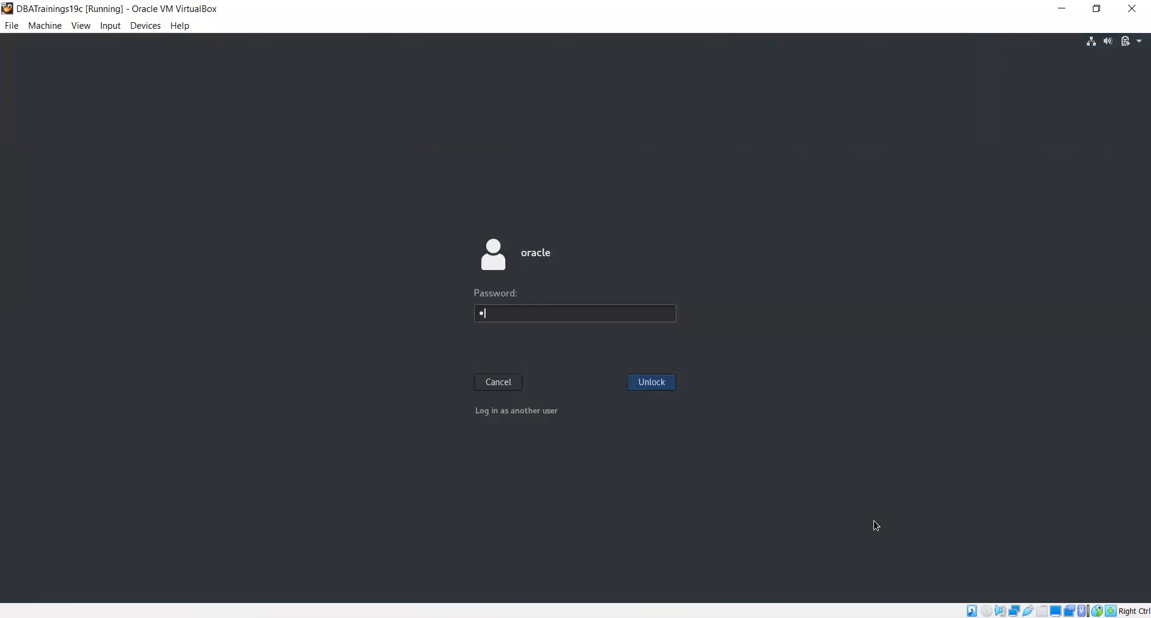
left_click(650, 381)
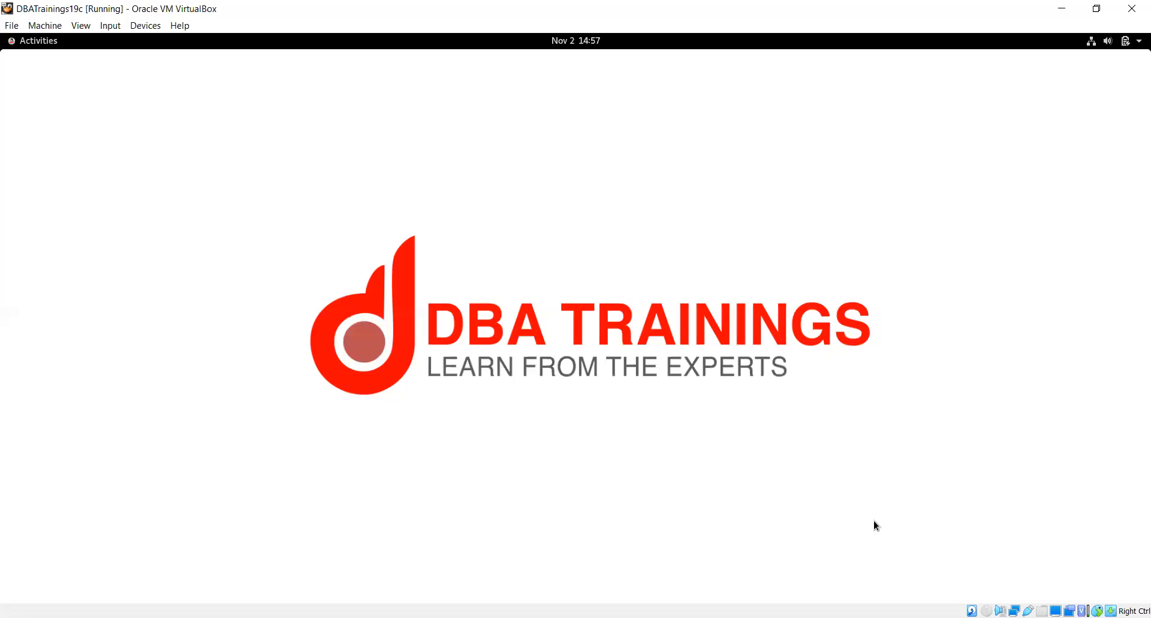